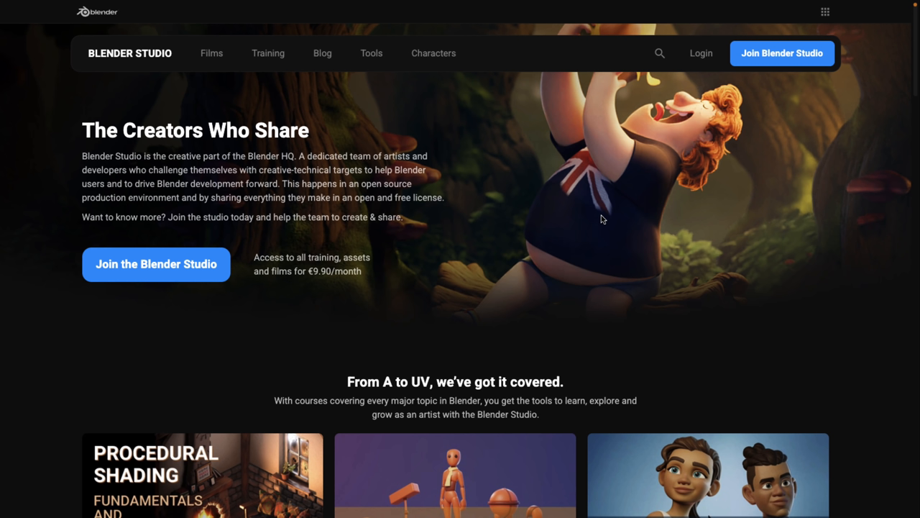
{"action": "mouse_move", "coordinate": [431, 224]}
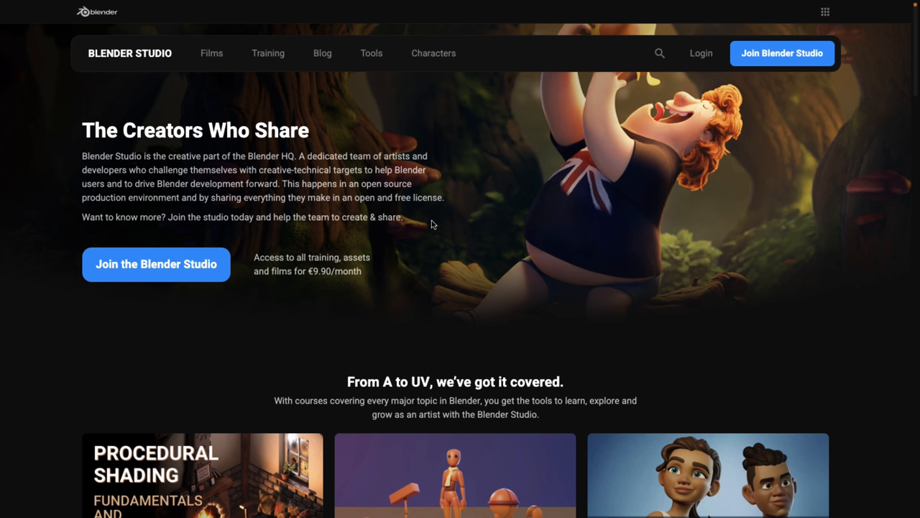
{"action": "mouse_move", "coordinate": [212, 53]}
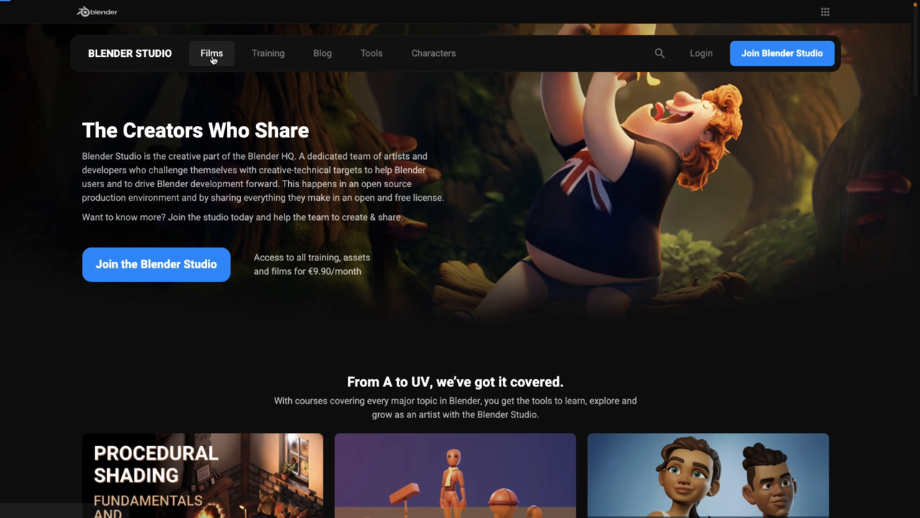
Step: Browse the Films catalogue down to Big Buck Bunny and Elephants Dream, then back to the top
{"action": "left_click", "coordinate": [211, 53]}
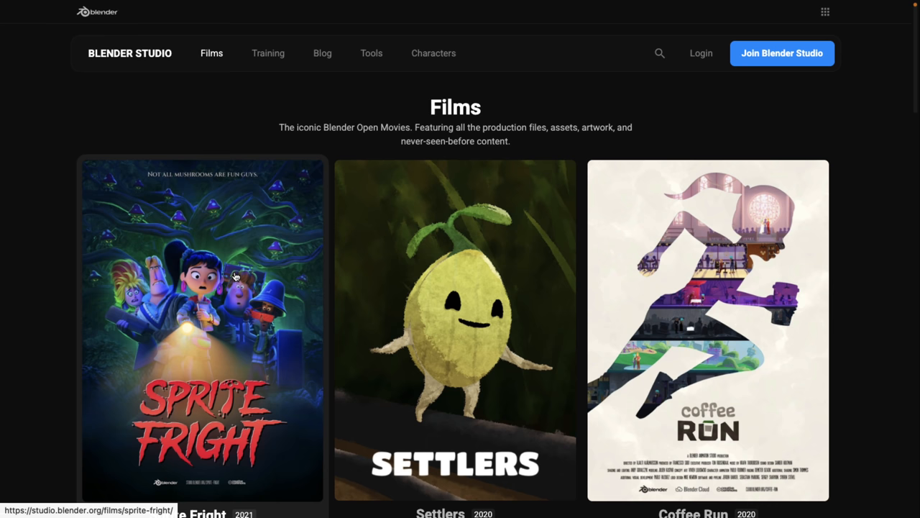
{"action": "mouse_move", "coordinate": [322, 276]}
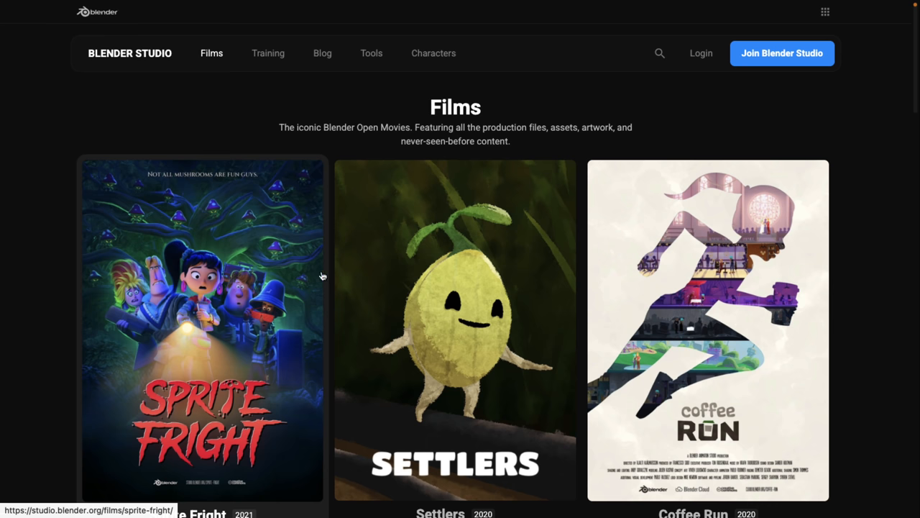
{"action": "scroll", "scroll_direction": "down", "scroll_amount": 3}
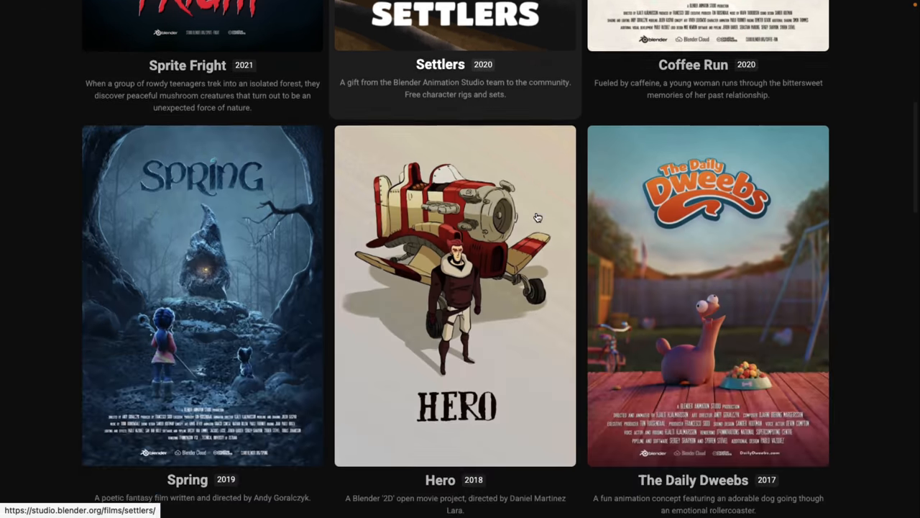
{"action": "scroll", "scroll_direction": "down", "scroll_amount": 3}
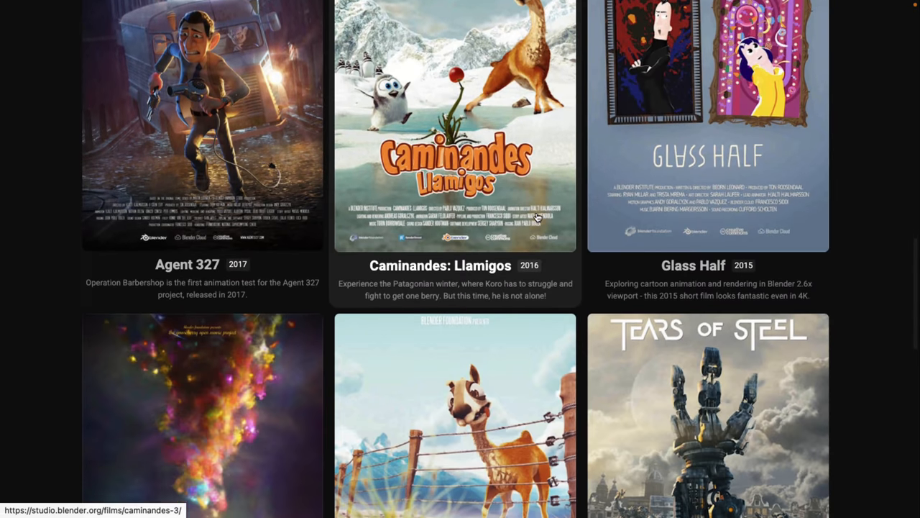
{"action": "scroll", "scroll_direction": "down", "scroll_amount": 3}
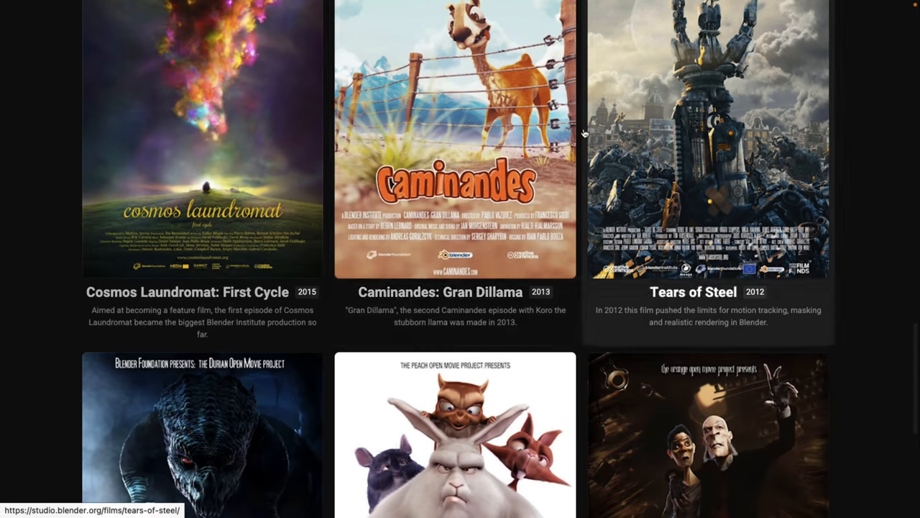
{"action": "scroll", "scroll_direction": "down", "scroll_amount": 3}
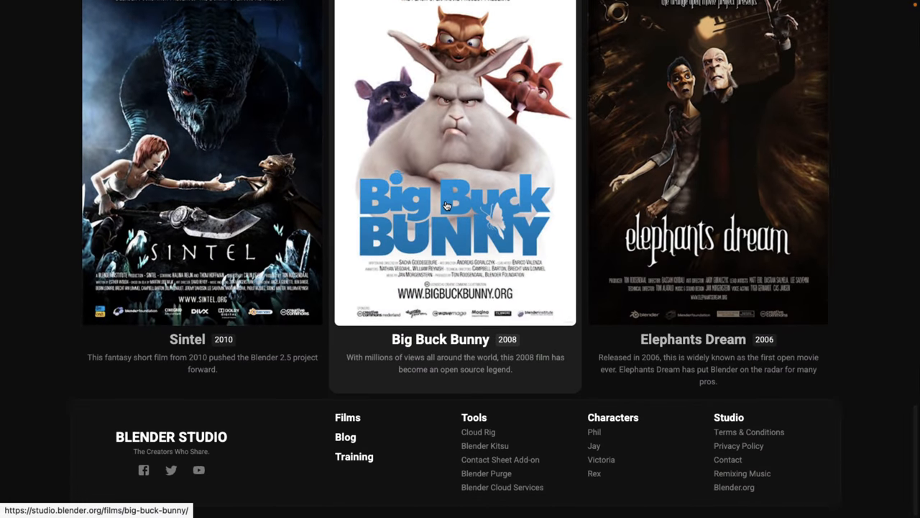
{"action": "mouse_move", "coordinate": [158, 184]}
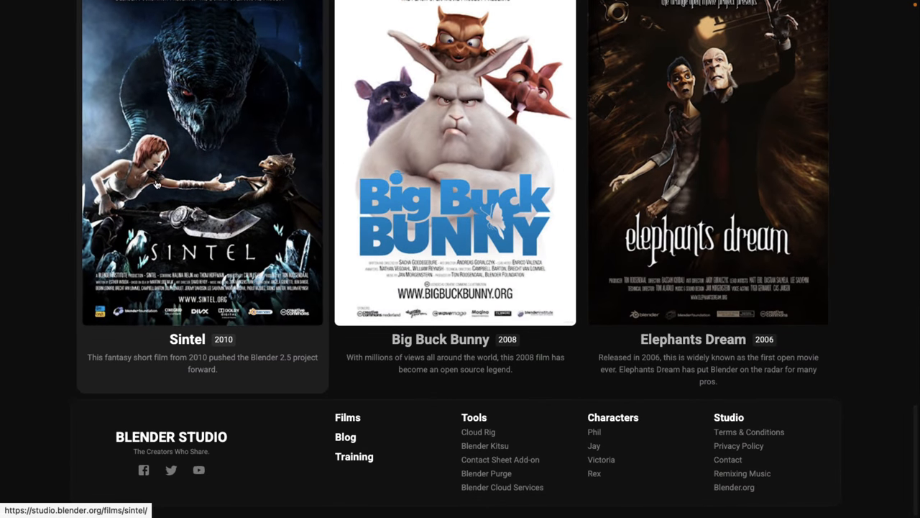
{"action": "mouse_move", "coordinate": [415, 128]}
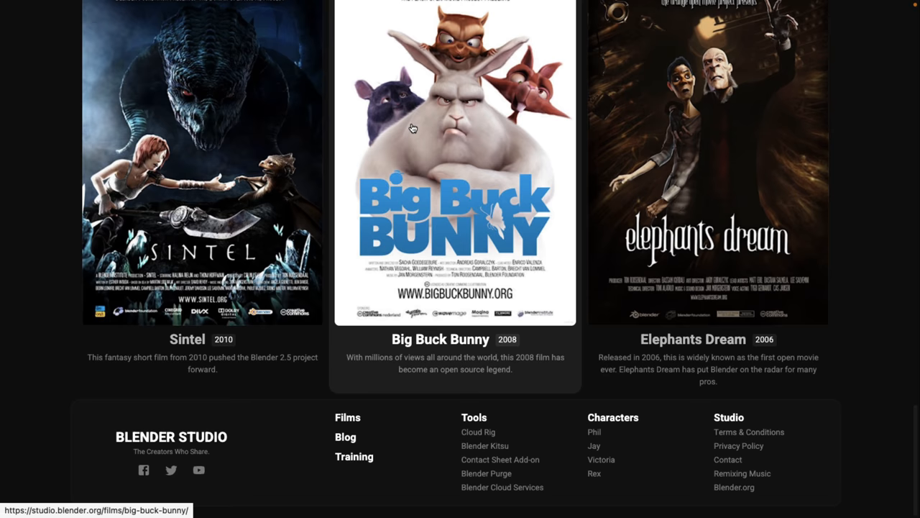
{"action": "scroll", "scroll_direction": "up", "scroll_amount": 3}
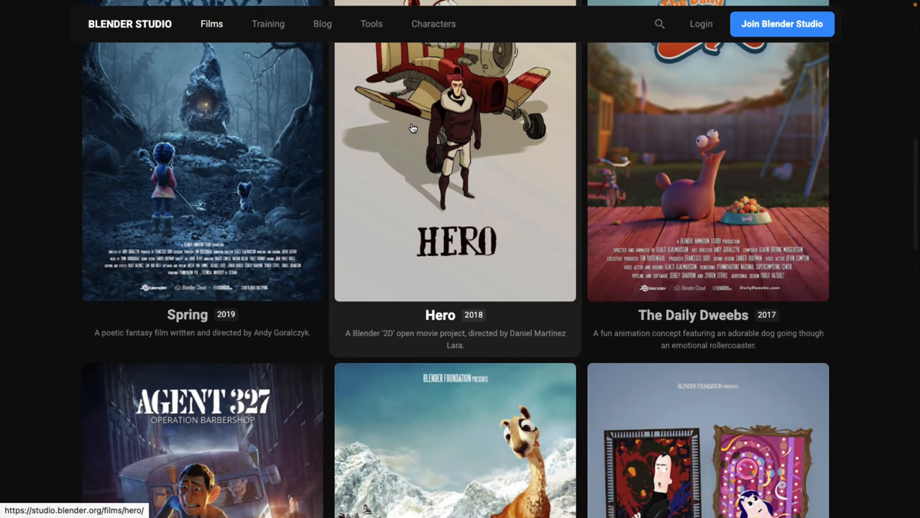
Step: Read the Introducing Watchtower blog post, scrolling past its opening paragraphs
{"action": "left_click", "coordinate": [322, 23]}
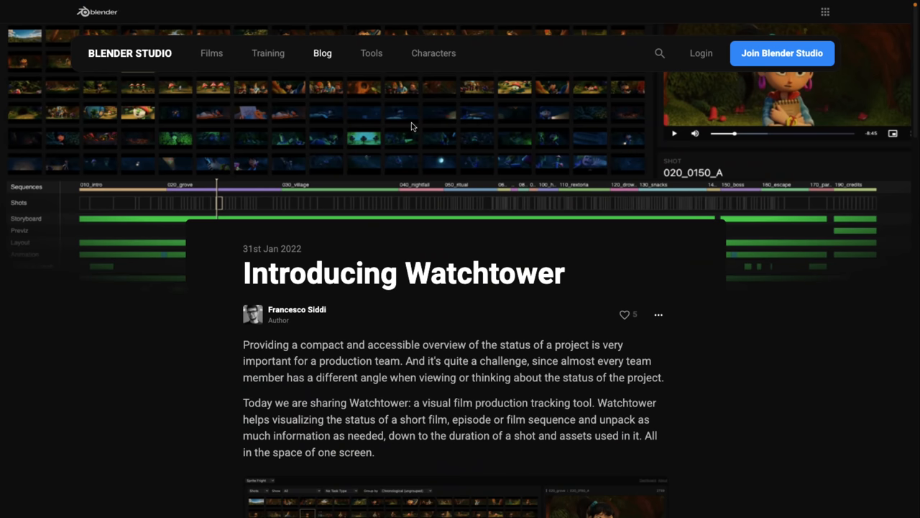
{"action": "mouse_move", "coordinate": [428, 291]}
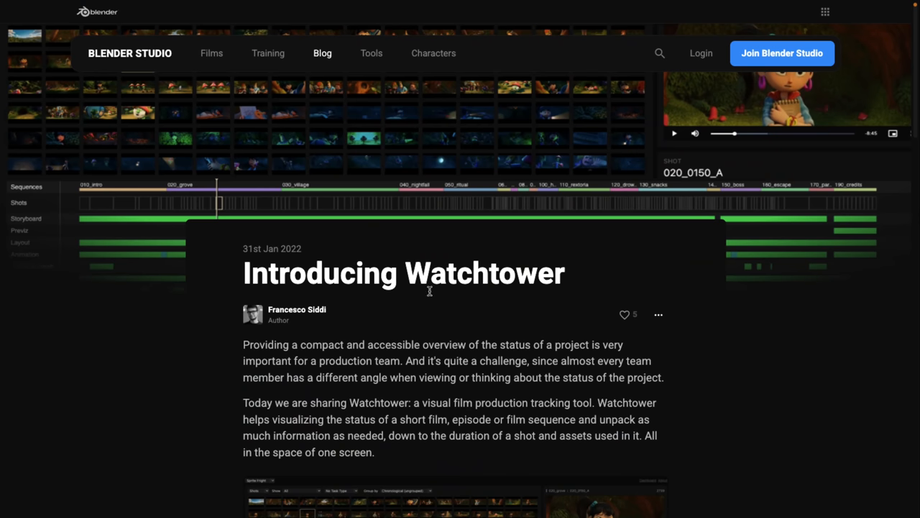
{"action": "scroll", "scroll_direction": "down", "scroll_amount": 3}
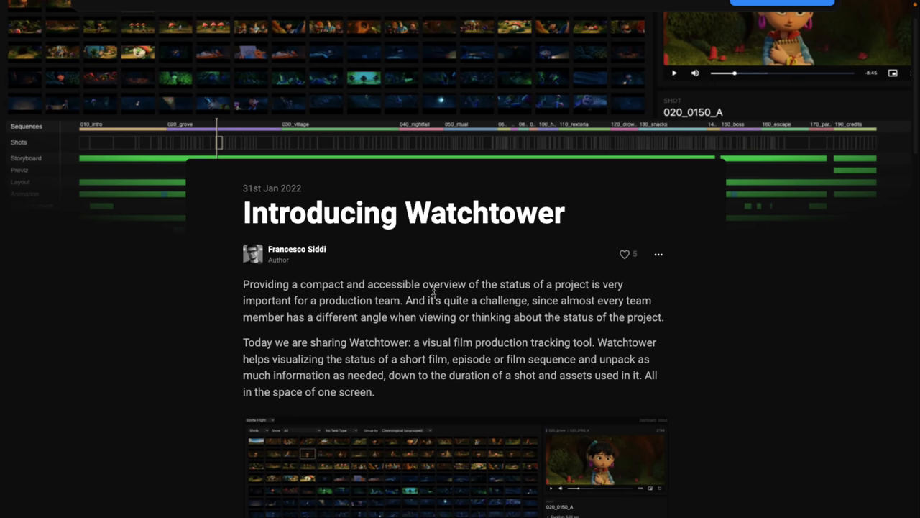
{"action": "scroll", "scroll_direction": "down", "scroll_amount": 3}
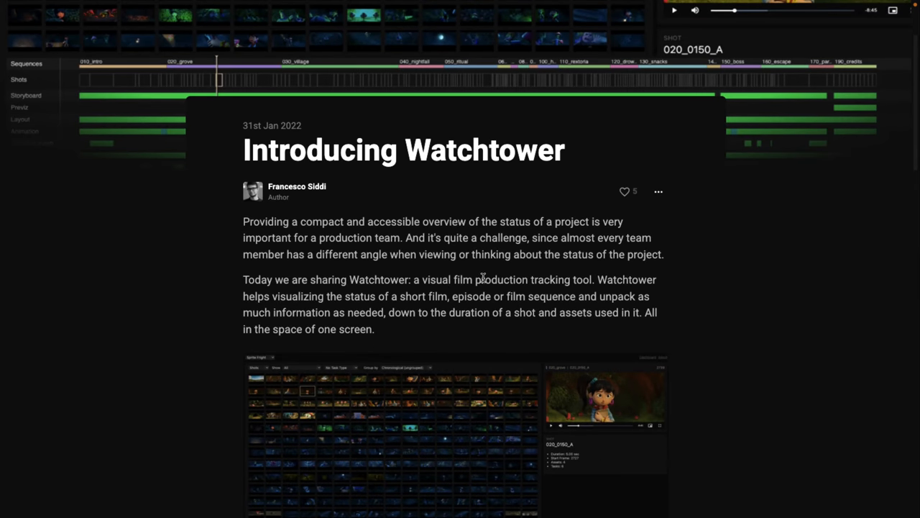
{"action": "mouse_move", "coordinate": [359, 296]}
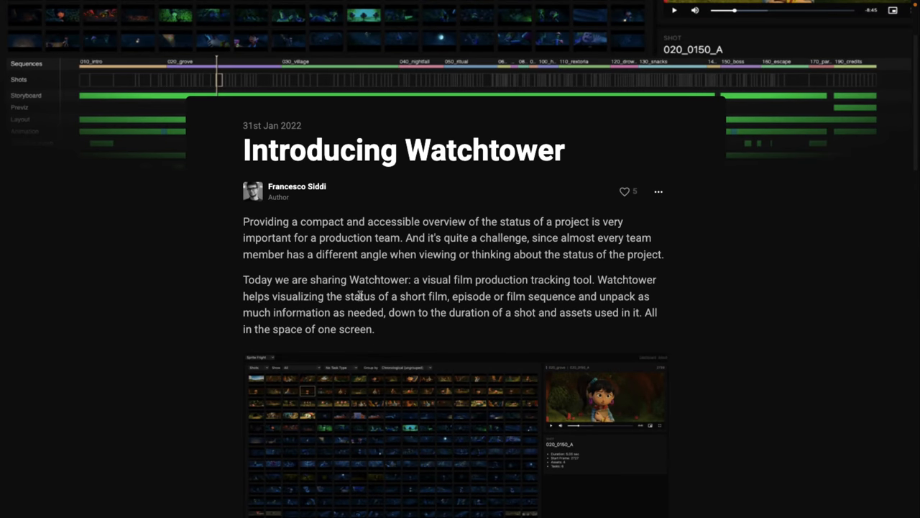
{"action": "mouse_move", "coordinate": [493, 274]}
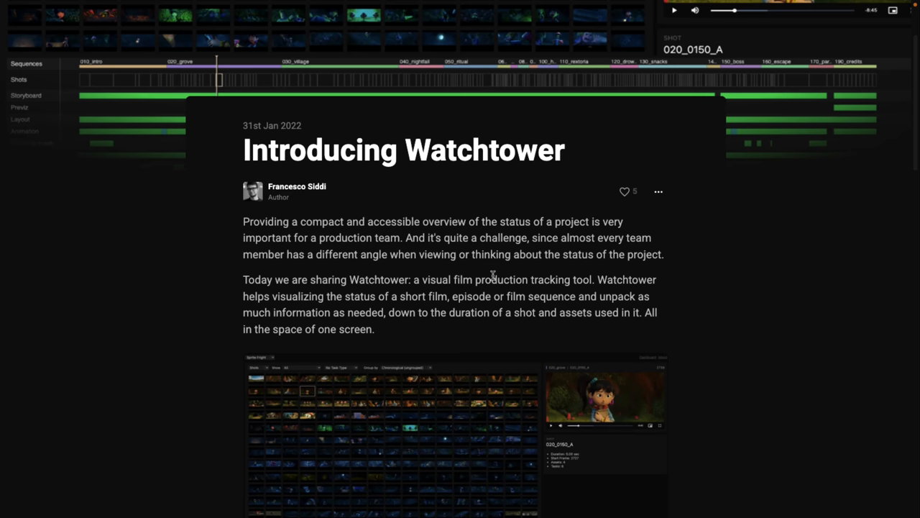
{"action": "scroll", "scroll_direction": "down", "scroll_amount": 3}
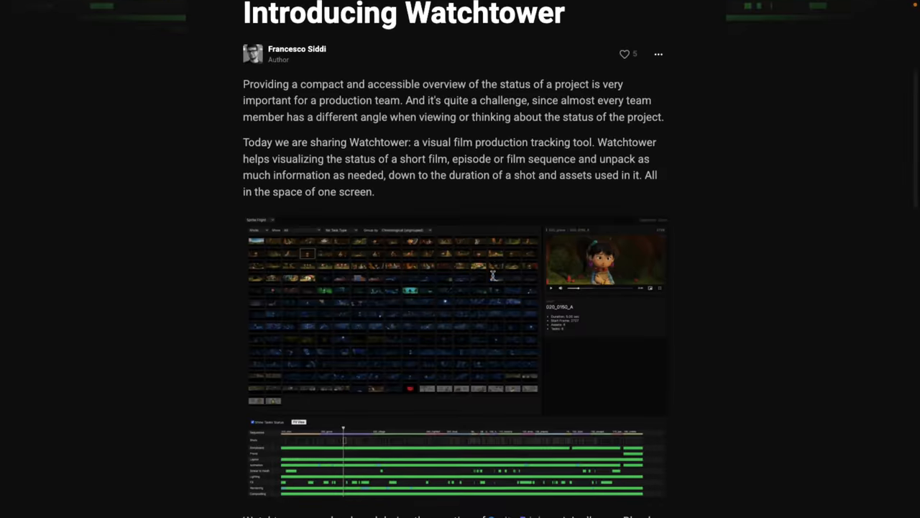
{"action": "scroll", "scroll_direction": "down", "scroll_amount": 3}
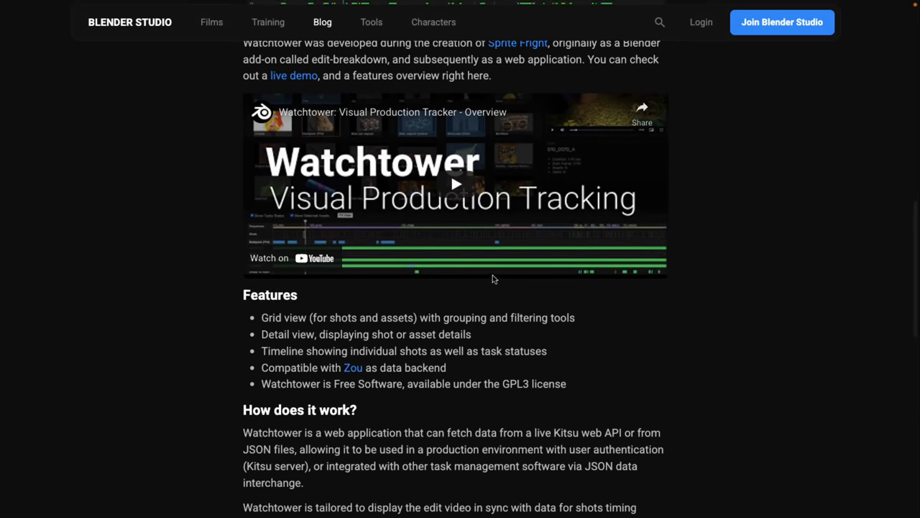
{"action": "scroll", "scroll_direction": "up", "scroll_amount": 3}
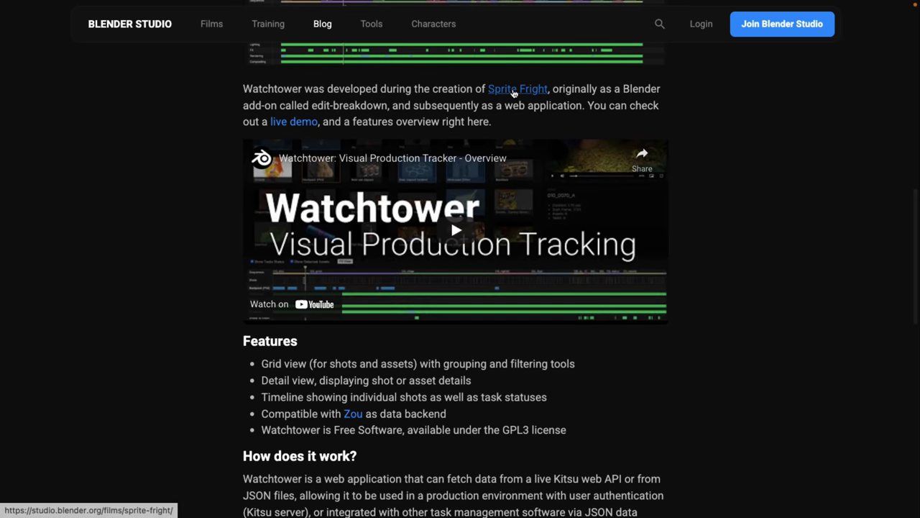
{"action": "mouse_move", "coordinate": [293, 120]}
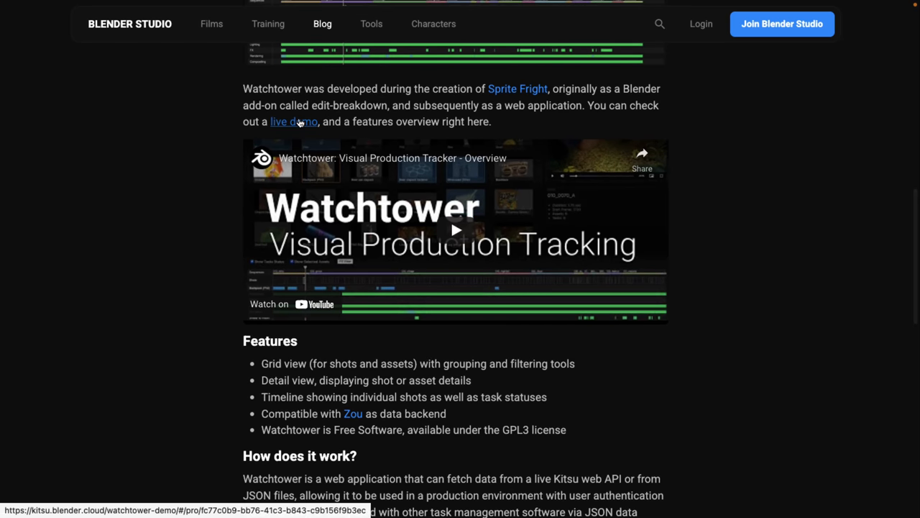
{"action": "scroll", "scroll_direction": "down", "scroll_amount": 3}
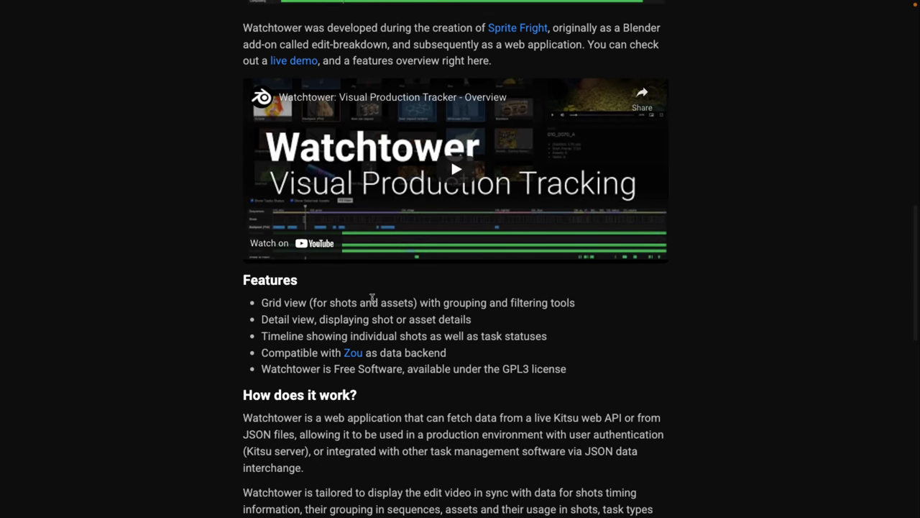
{"action": "mouse_move", "coordinate": [420, 325]}
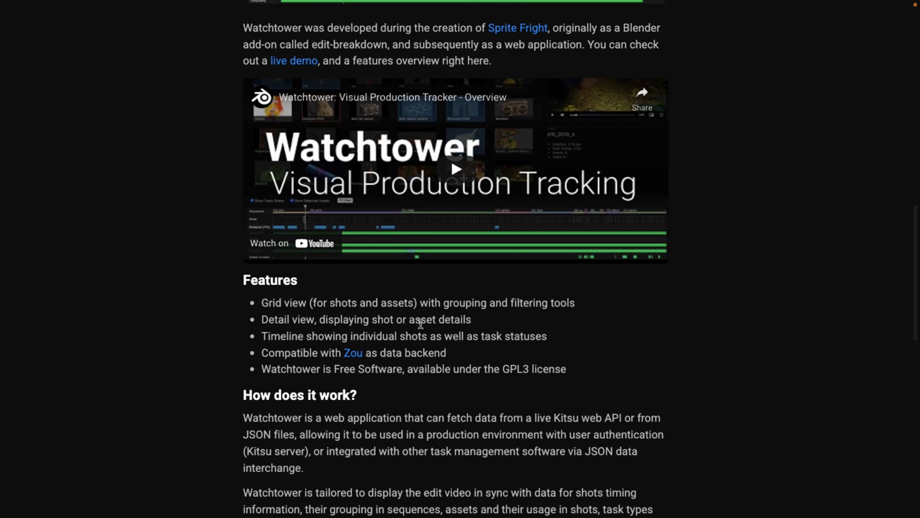
{"action": "mouse_move", "coordinate": [253, 342]}
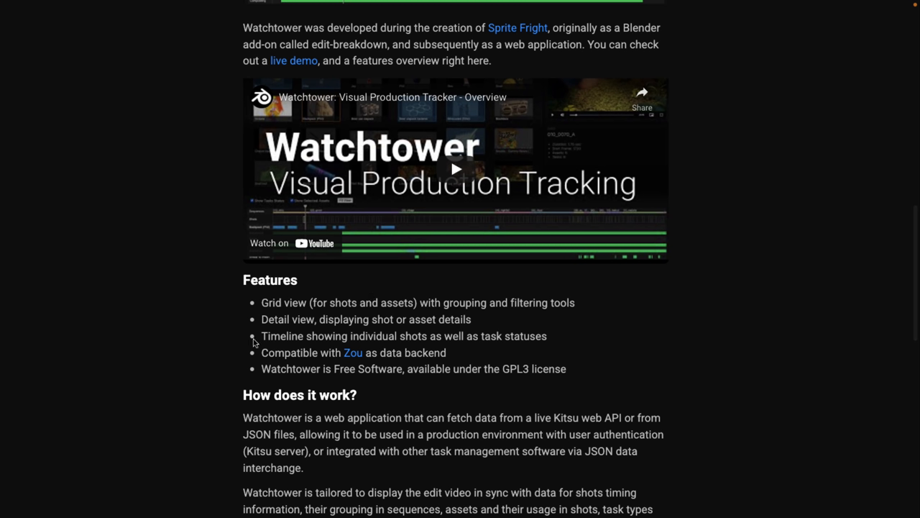
{"action": "mouse_move", "coordinate": [493, 329]}
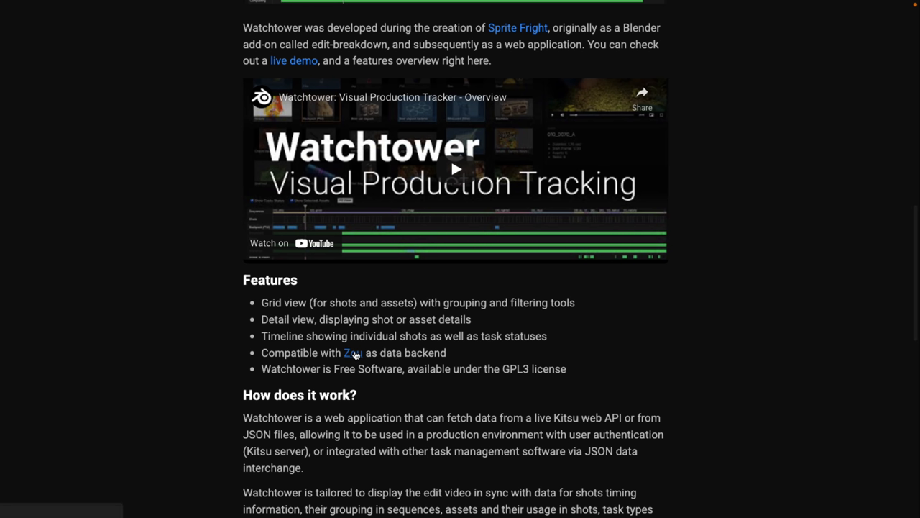
{"action": "mouse_move", "coordinate": [491, 394]}
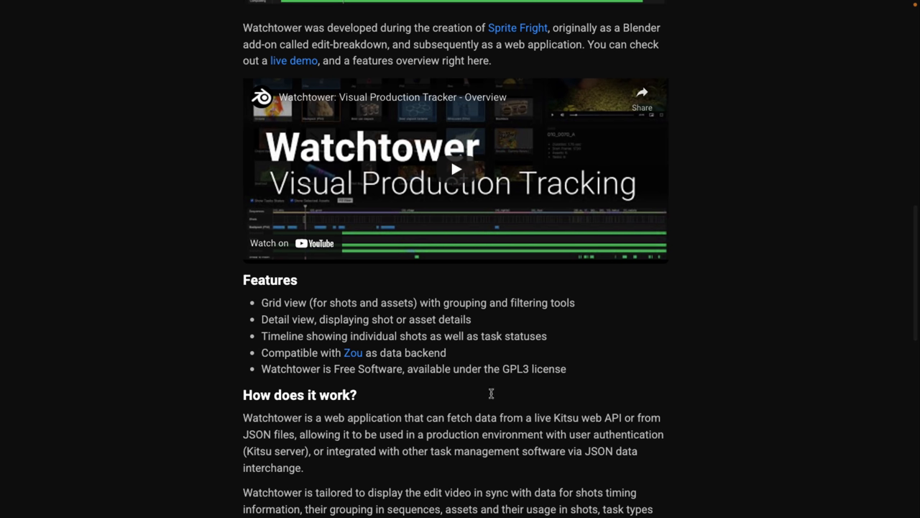
{"action": "double_click", "coordinate": [607, 452]}
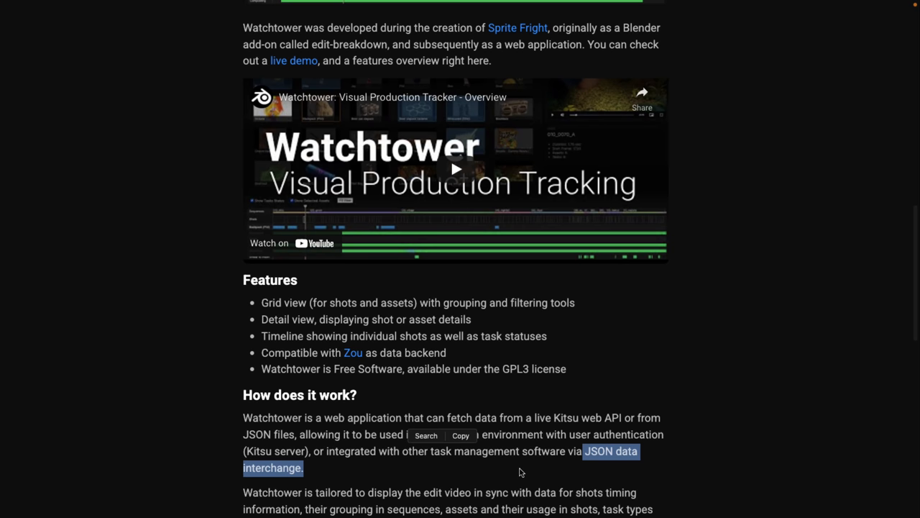
{"action": "left_click", "coordinate": [408, 374]}
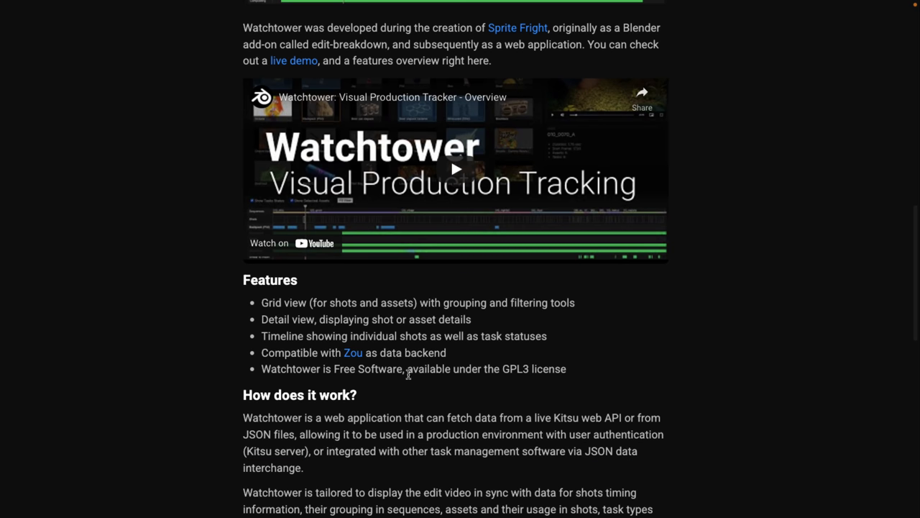
{"action": "mouse_move", "coordinate": [498, 371]}
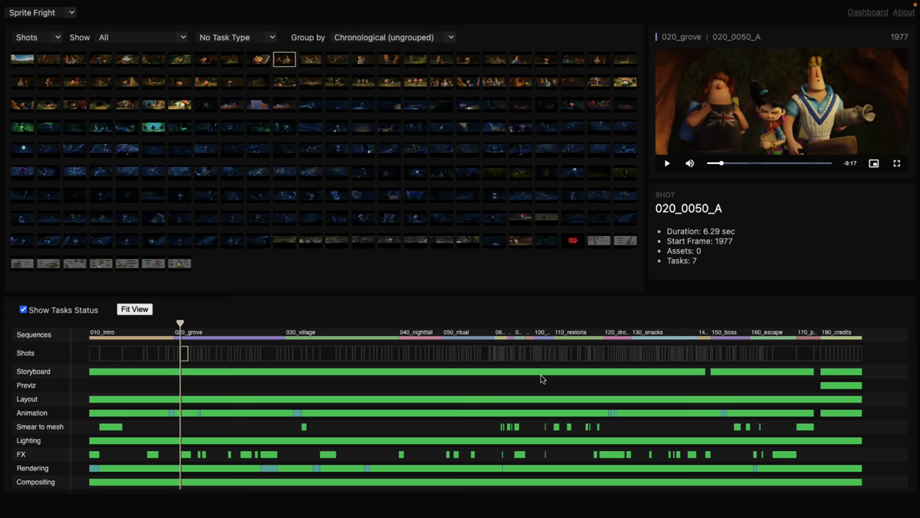
{"action": "mouse_move", "coordinate": [242, 305]}
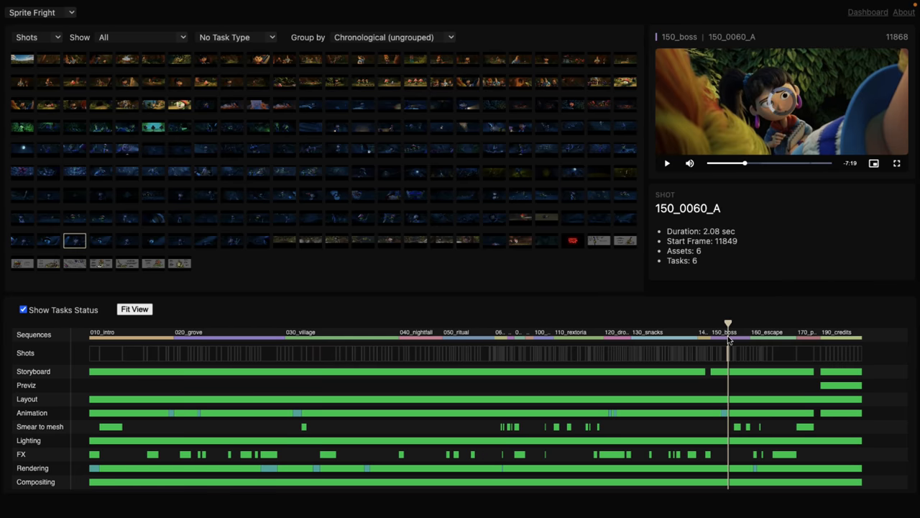
Step: Scrub shot 150_0060_A's preview video forward along its progress bar
{"action": "left_click_drag", "start_coordinate": [731, 164], "coordinate": [804, 164]}
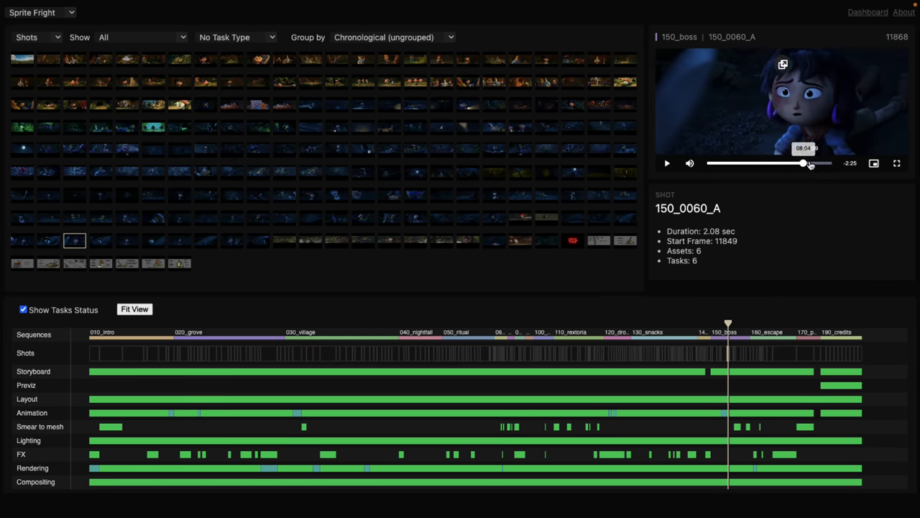
{"action": "mouse_move", "coordinate": [682, 230]}
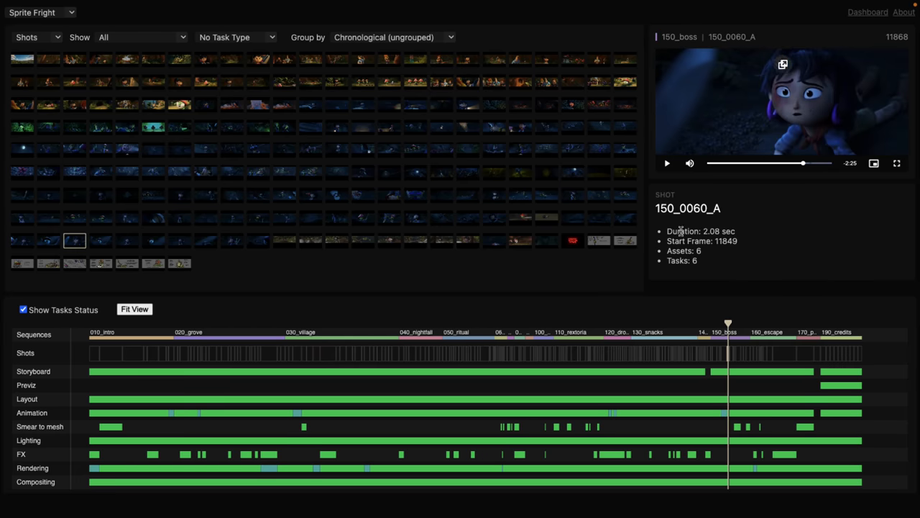
{"action": "mouse_move", "coordinate": [717, 302]}
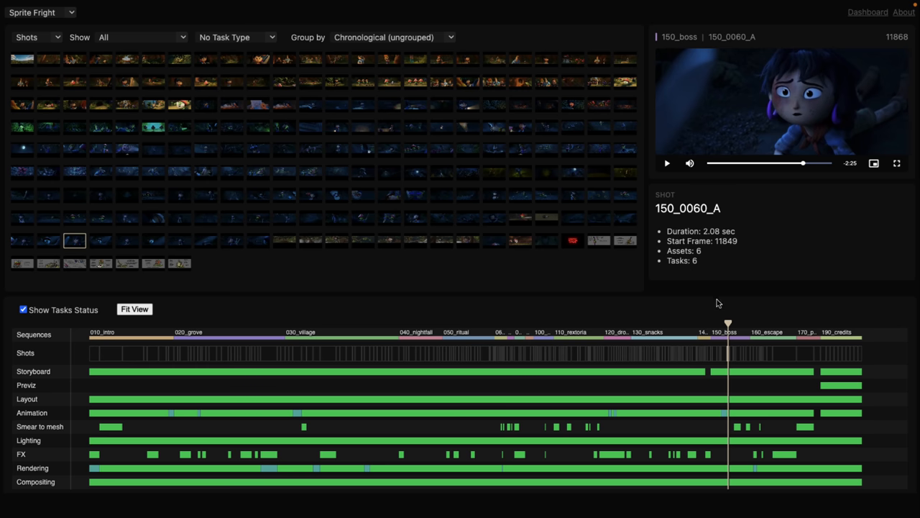
{"action": "mouse_move", "coordinate": [673, 246]}
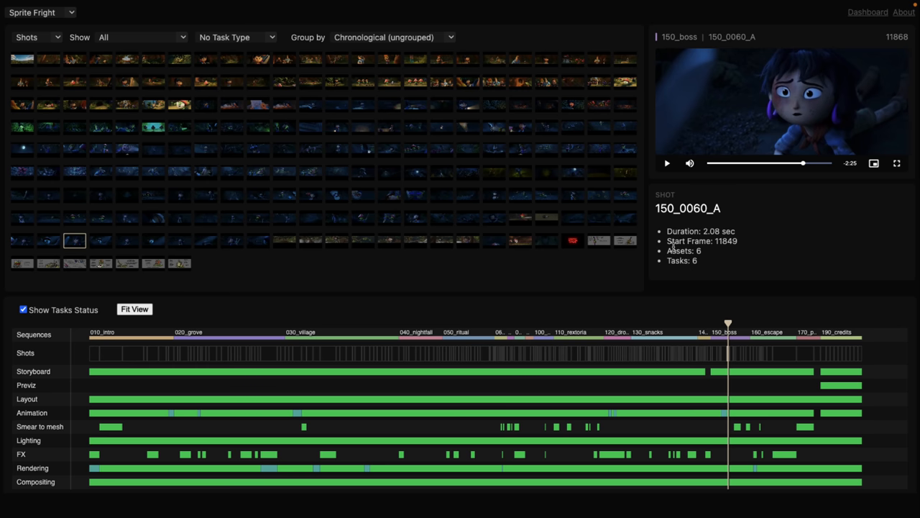
{"action": "mouse_move", "coordinate": [581, 324]}
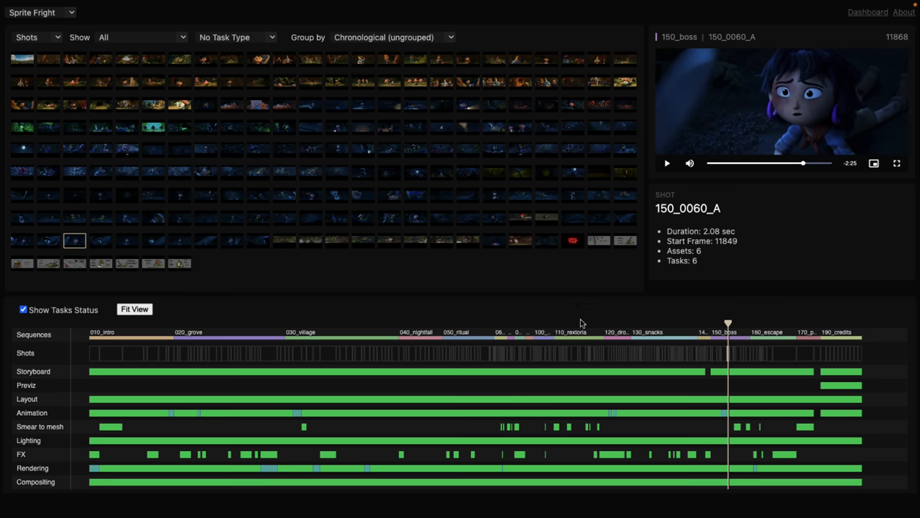
Step: Preview shots 030_0140_A and 100_0050_A from the timeline, then the opening shot 010_0050_A
{"action": "left_click", "coordinate": [365, 353]}
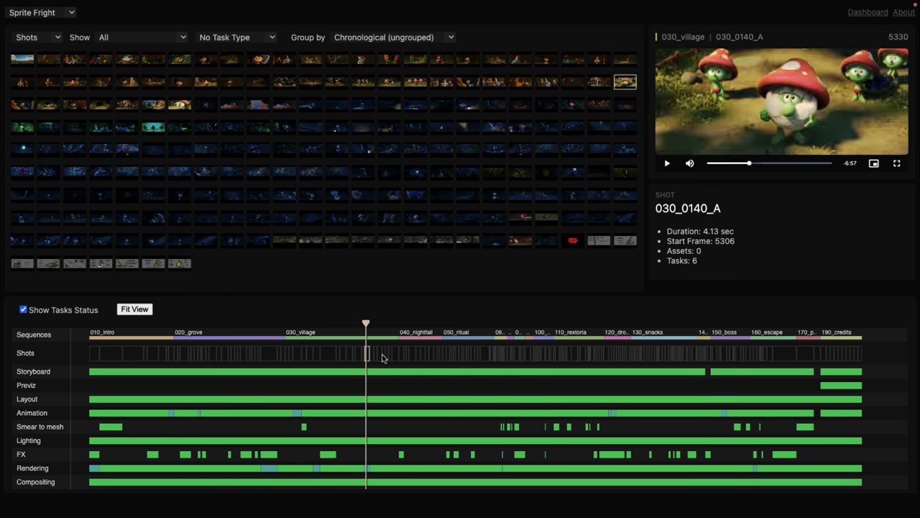
{"action": "left_click", "coordinate": [451, 353]}
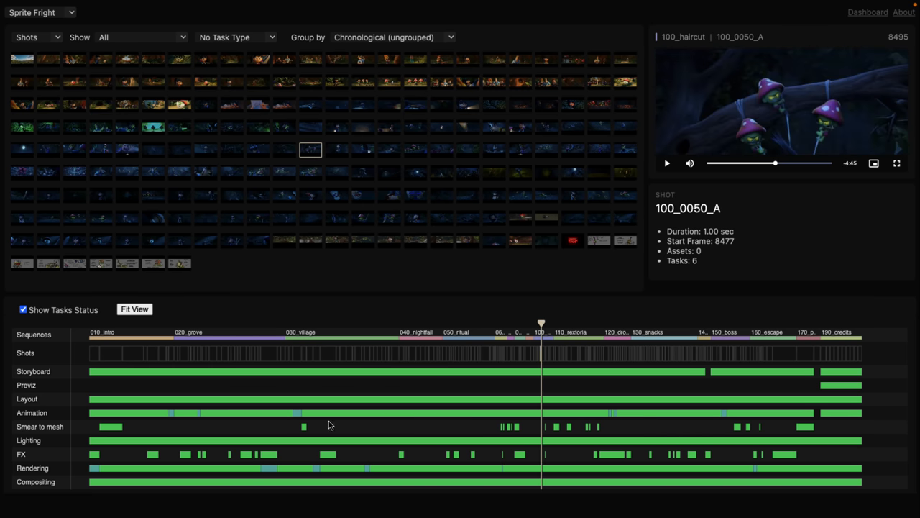
{"action": "mouse_move", "coordinate": [293, 413]}
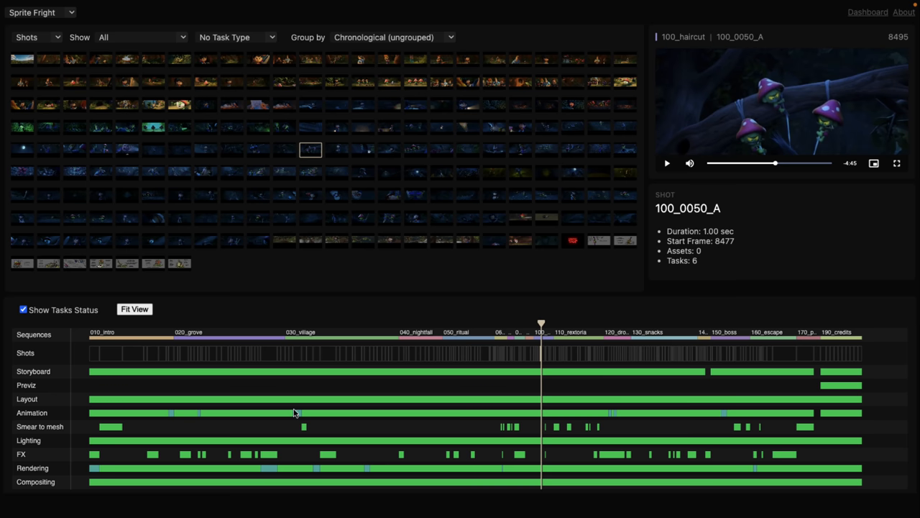
{"action": "mouse_move", "coordinate": [302, 402]}
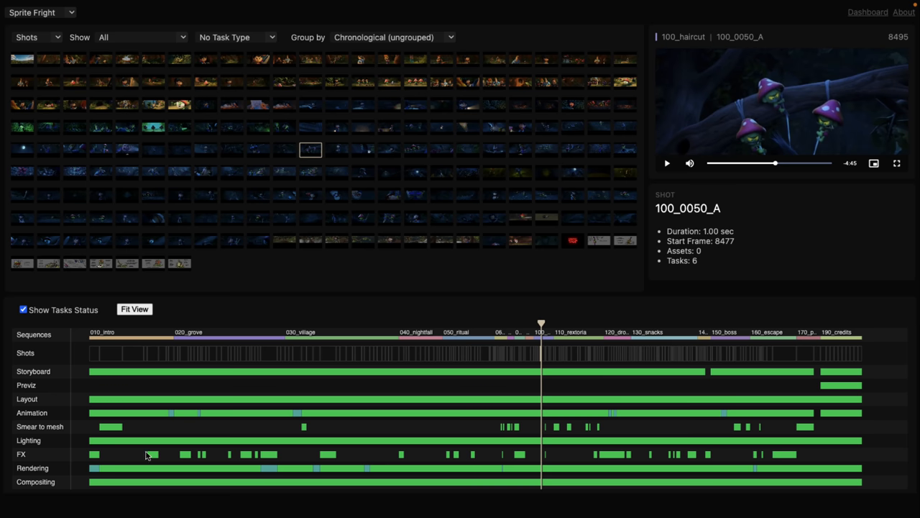
{"action": "left_click", "coordinate": [152, 352]}
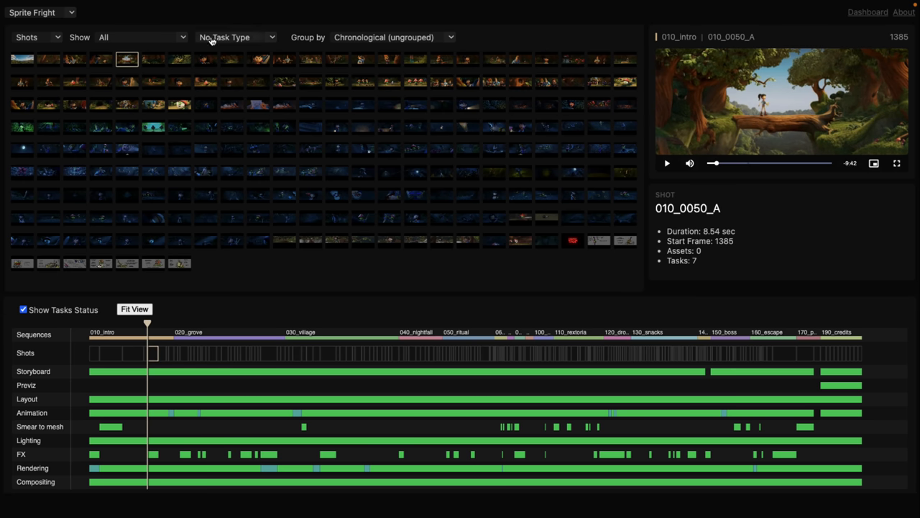
Step: Filter the shot grid to FX task status and try the Heatmap and Dots display modes
{"action": "left_click", "coordinate": [236, 37]}
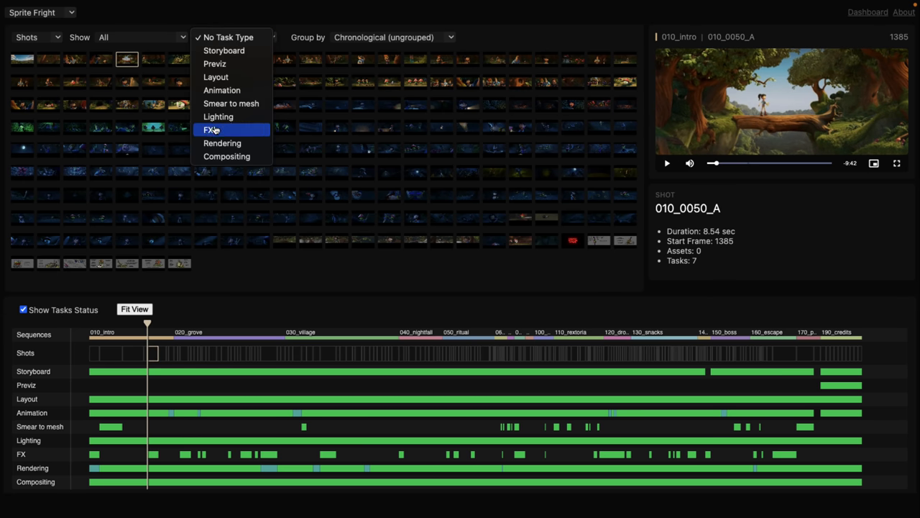
{"action": "left_click", "coordinate": [211, 129]}
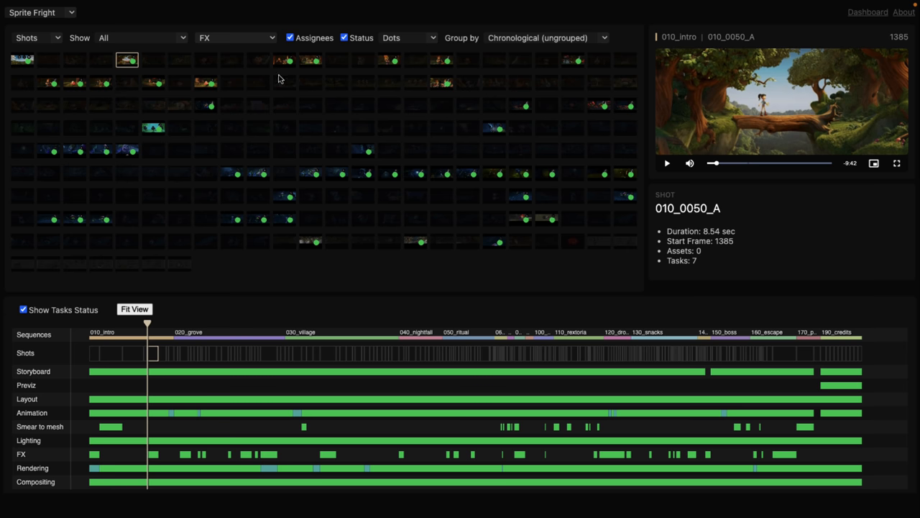
{"action": "mouse_move", "coordinate": [487, 182]}
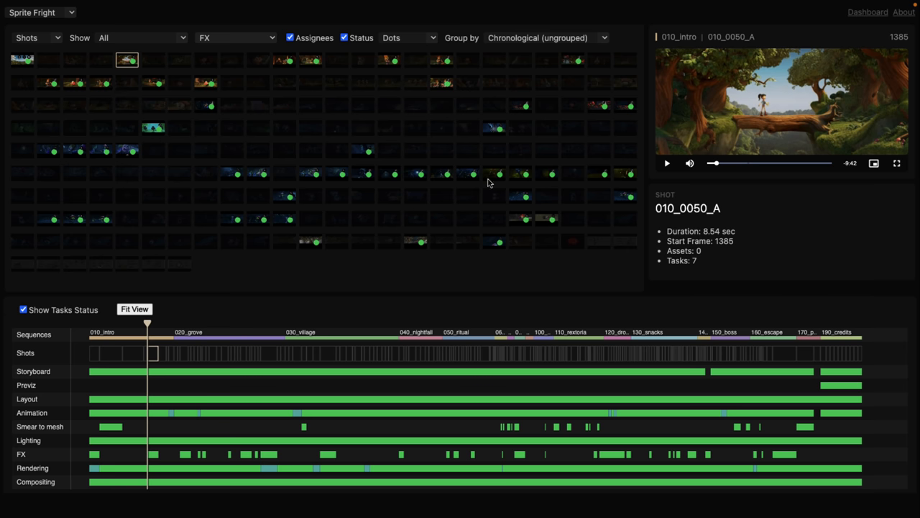
{"action": "mouse_move", "coordinate": [386, 42]}
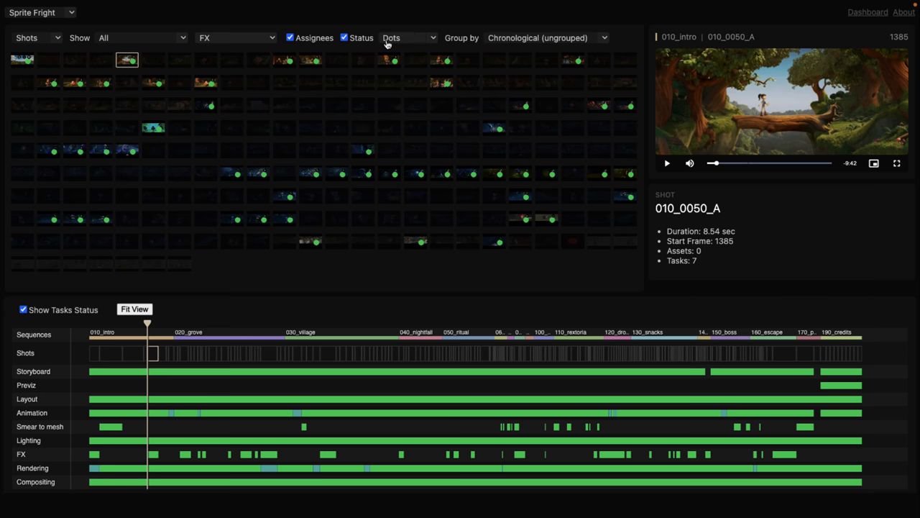
{"action": "left_click", "coordinate": [408, 38]}
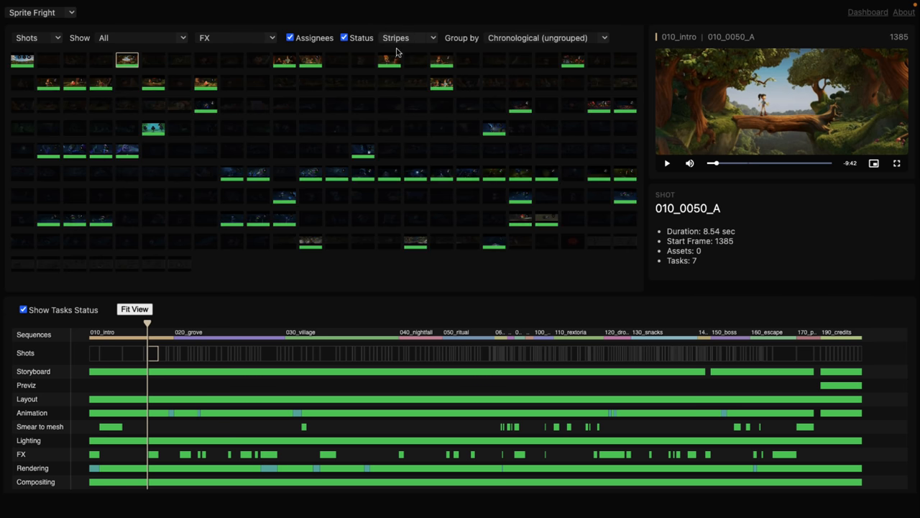
{"action": "left_click", "coordinate": [409, 38]}
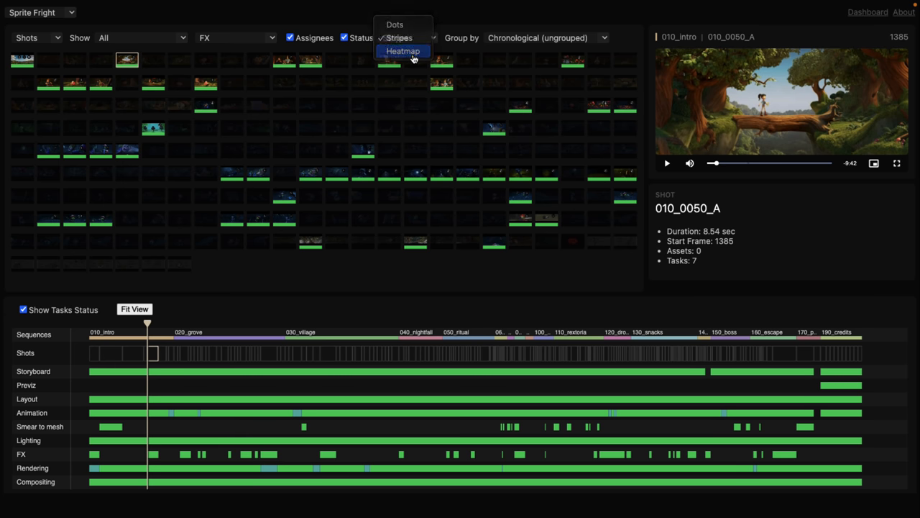
{"action": "left_click", "coordinate": [403, 51]}
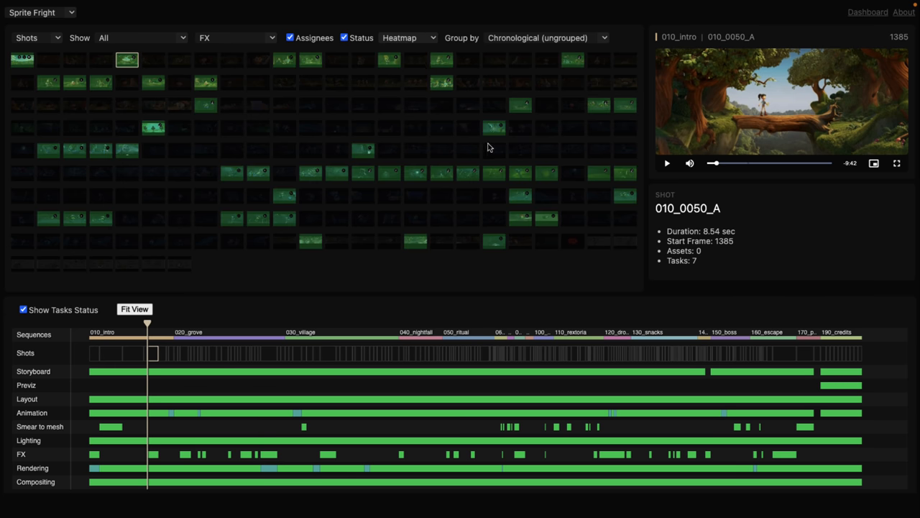
{"action": "mouse_move", "coordinate": [423, 45]}
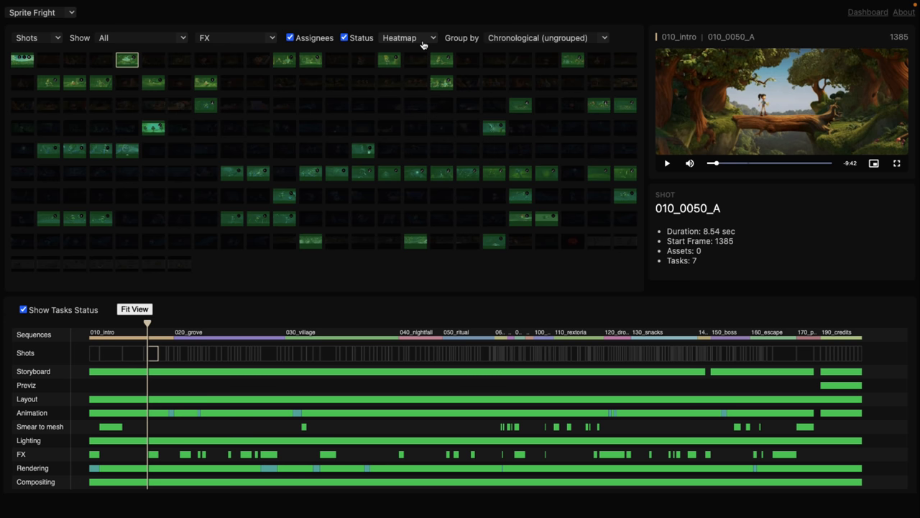
{"action": "left_click", "coordinate": [409, 37]}
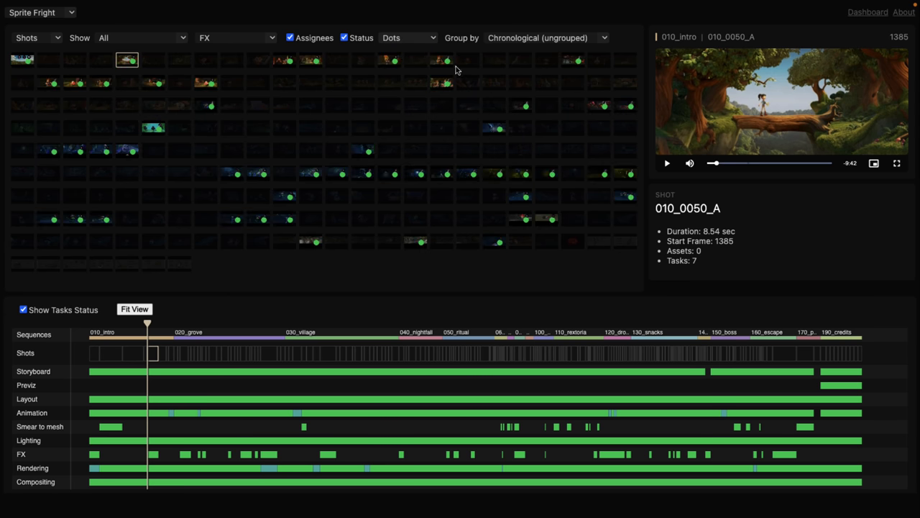
{"action": "mouse_move", "coordinate": [400, 48]}
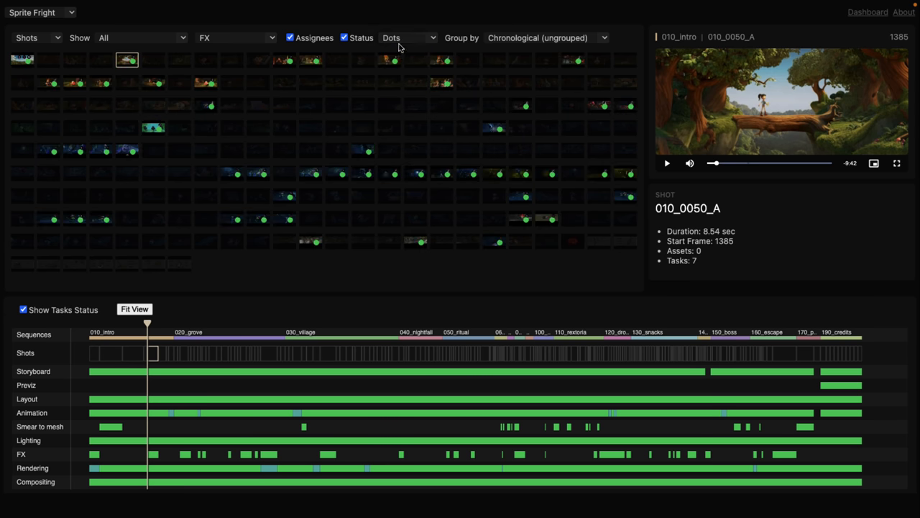
Step: Settle the status display on Stripes and preview shot 120_0020_A
{"action": "left_click", "coordinate": [408, 37]}
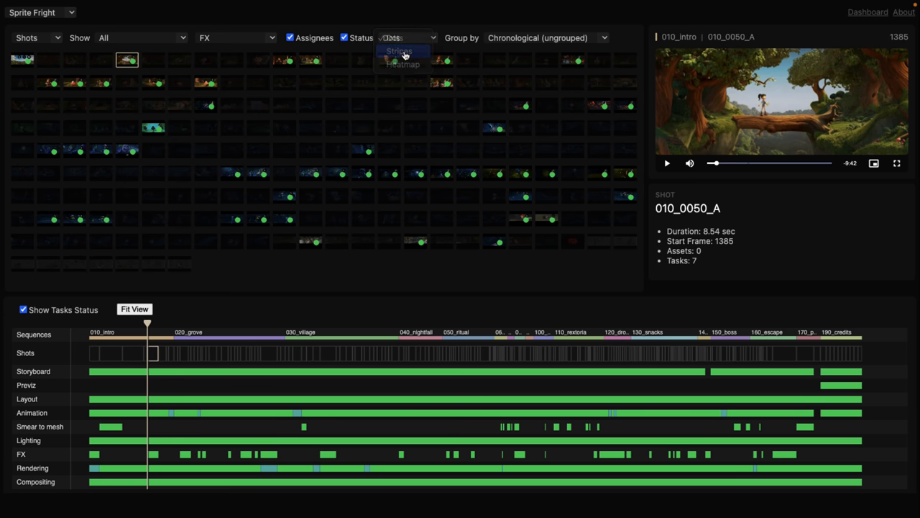
{"action": "left_click", "coordinate": [400, 50]}
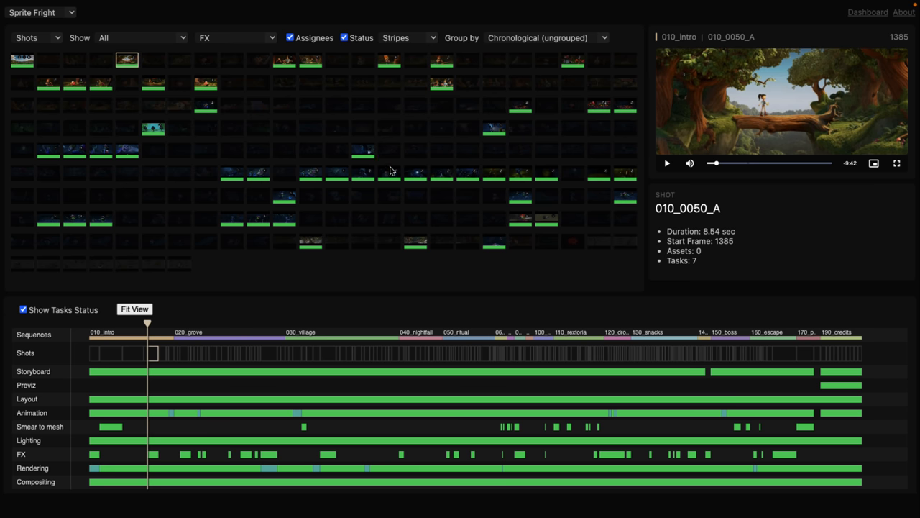
{"action": "left_click", "coordinate": [388, 172]}
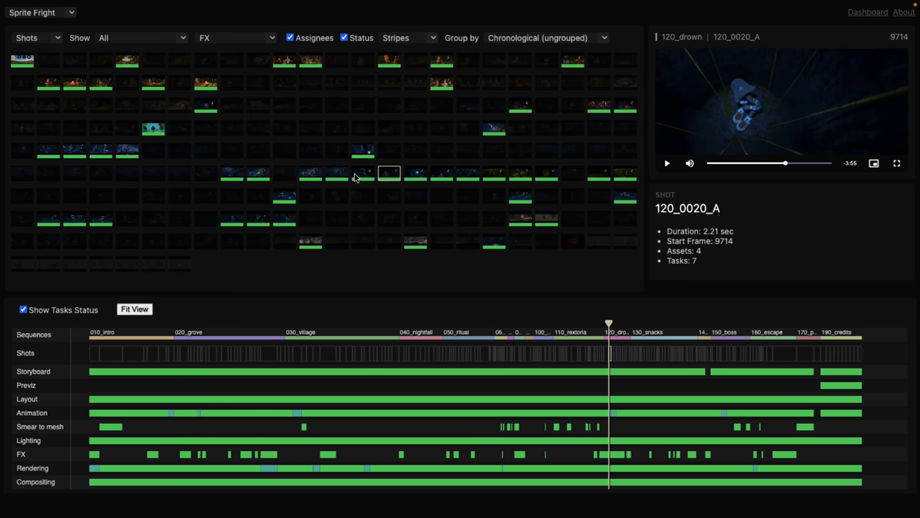
{"action": "mouse_move", "coordinate": [412, 139]}
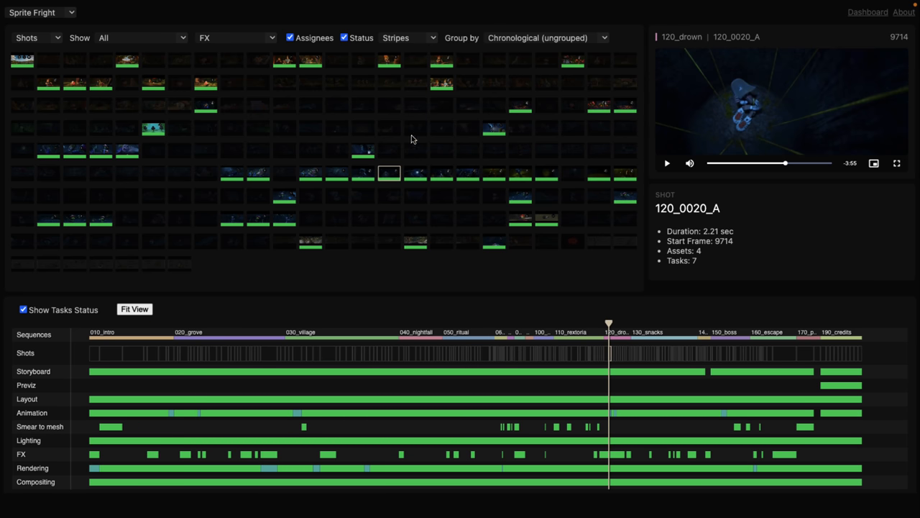
{"action": "mouse_move", "coordinate": [396, 178]}
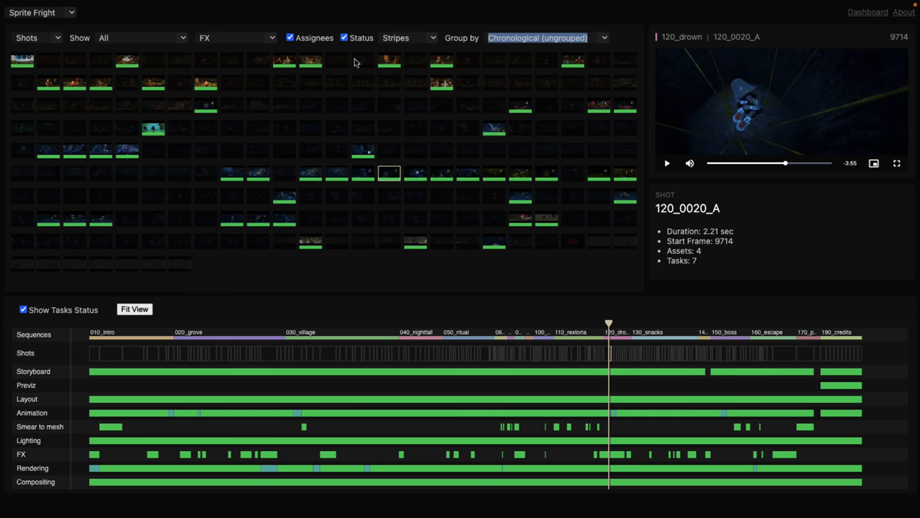
Step: Limit the grid to the current sequence and preview shot 120_0090_A
{"action": "left_click", "coordinate": [141, 38]}
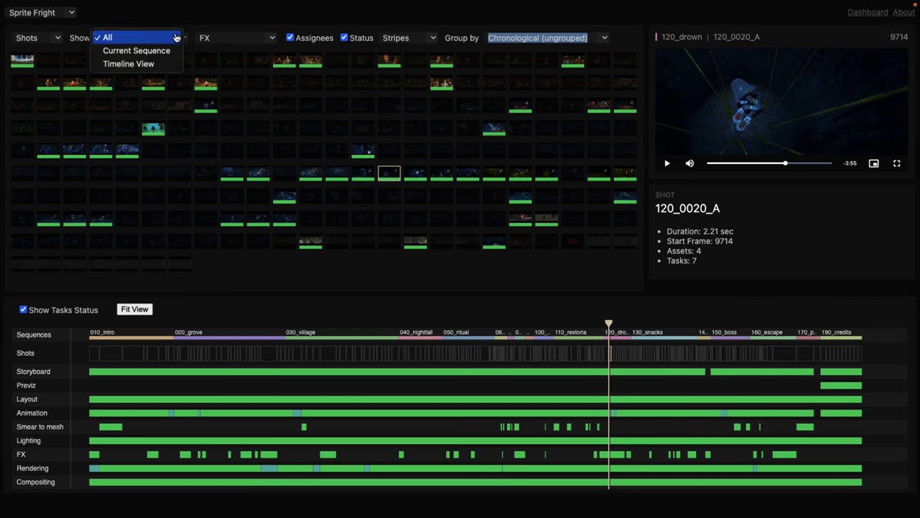
{"action": "left_click", "coordinate": [137, 50]}
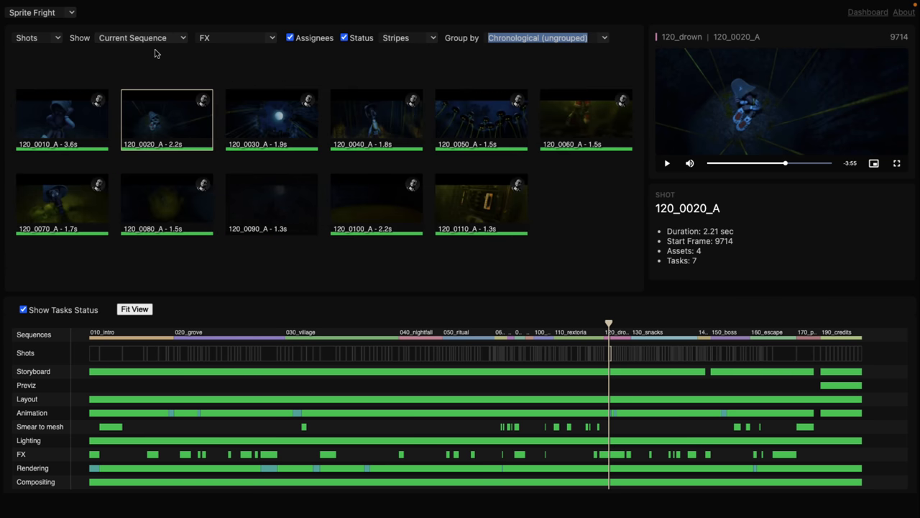
{"action": "mouse_move", "coordinate": [410, 187]}
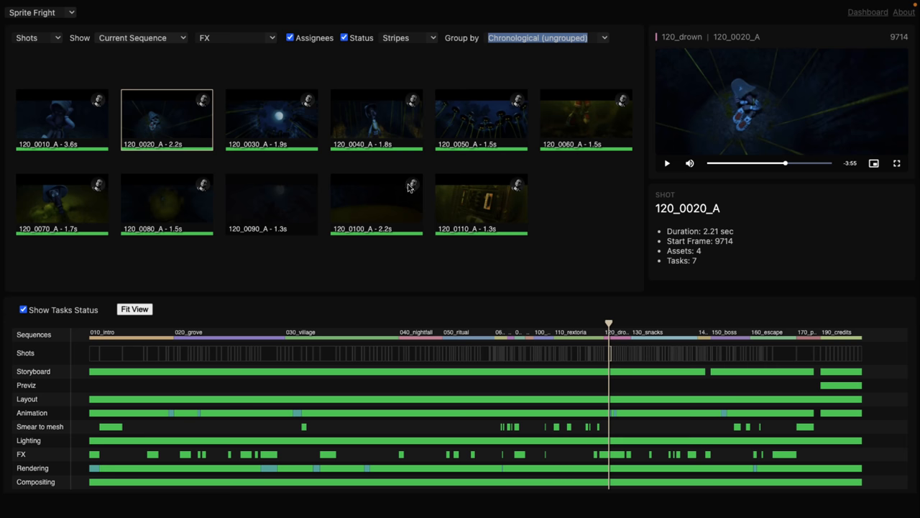
{"action": "mouse_move", "coordinate": [509, 188]}
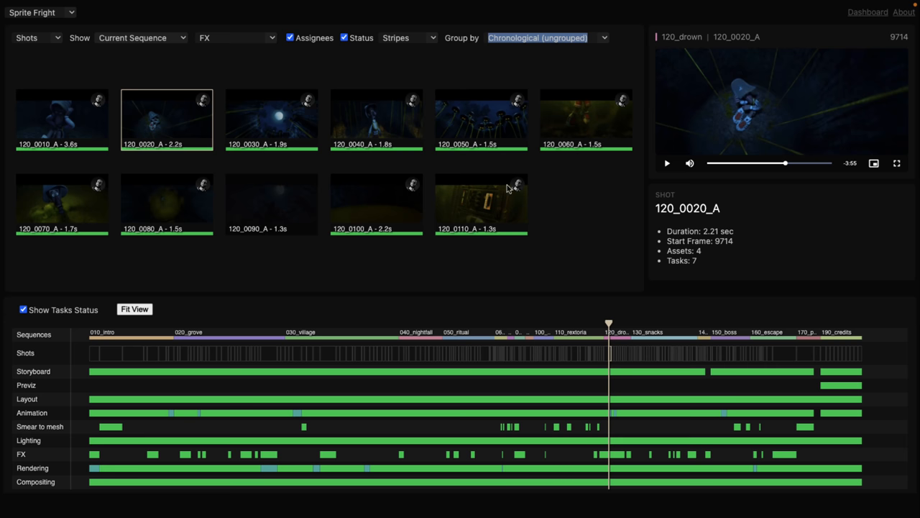
{"action": "left_click", "coordinate": [270, 205]}
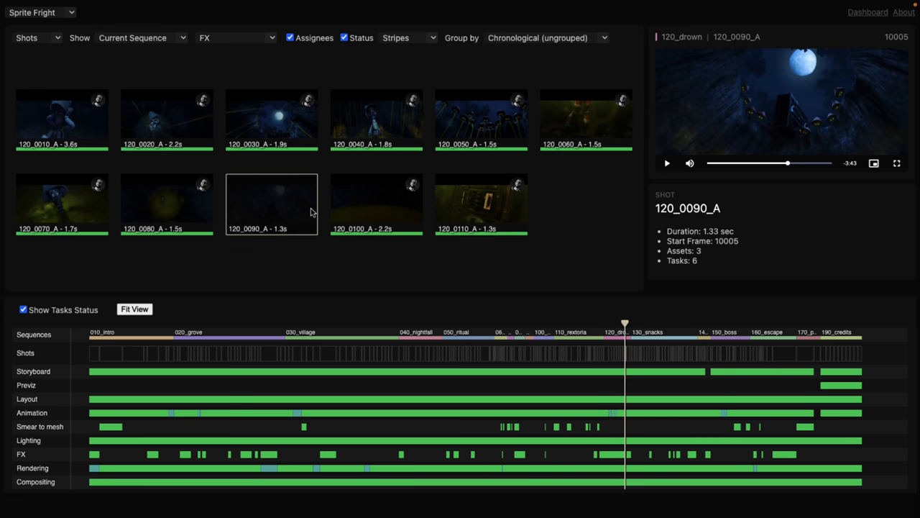
{"action": "mouse_move", "coordinate": [338, 359]}
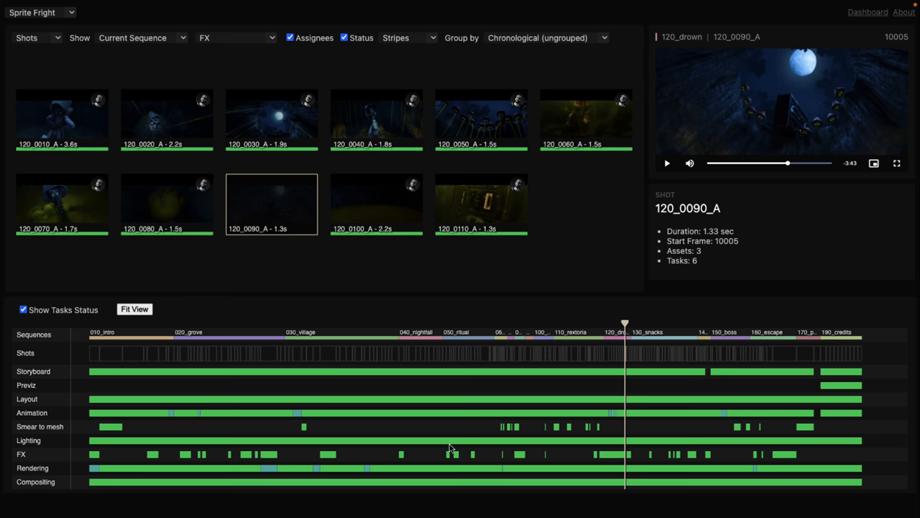
{"action": "mouse_move", "coordinate": [294, 104]}
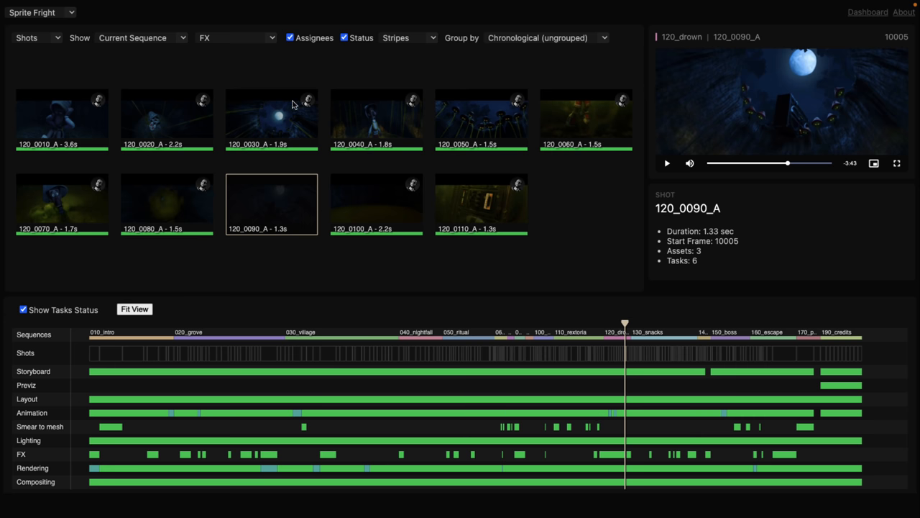
Step: Clear the task type filter and show shots from all sequences again
{"action": "left_click", "coordinate": [236, 37]}
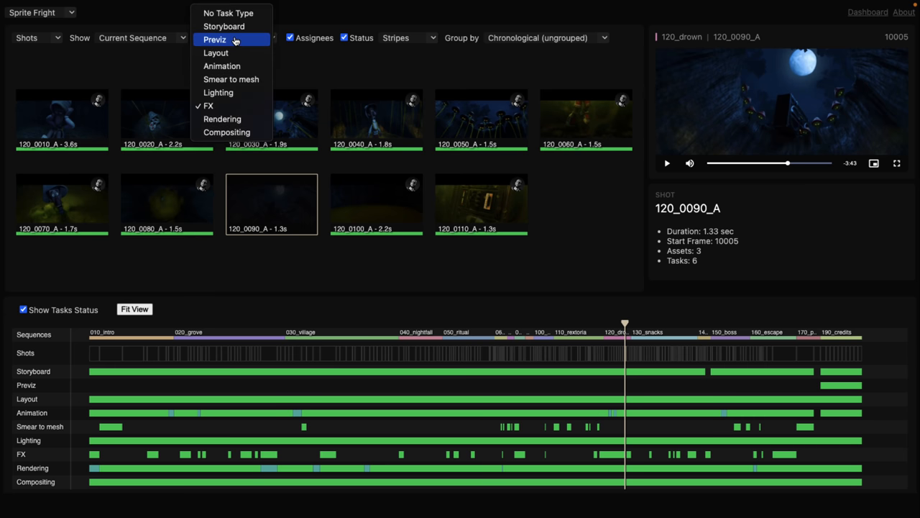
{"action": "left_click", "coordinate": [227, 13]}
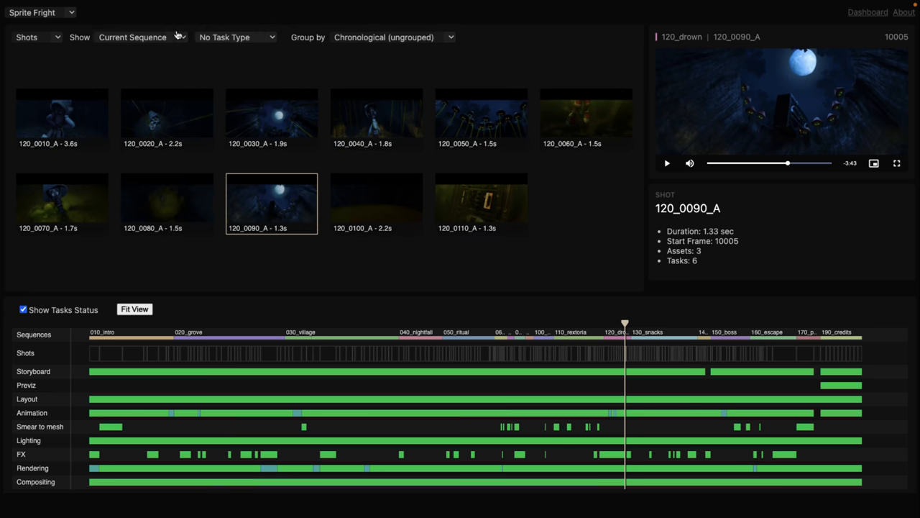
{"action": "left_click", "coordinate": [141, 37]}
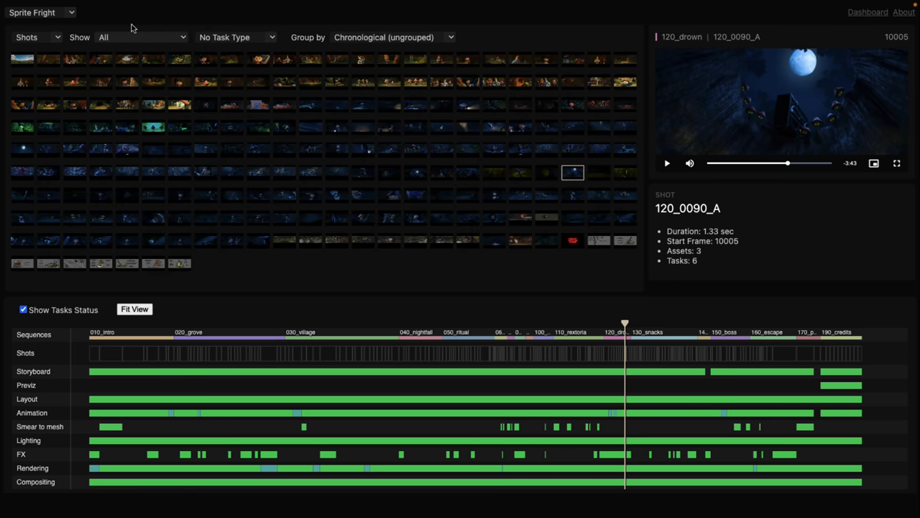
{"action": "mouse_move", "coordinate": [37, 37]}
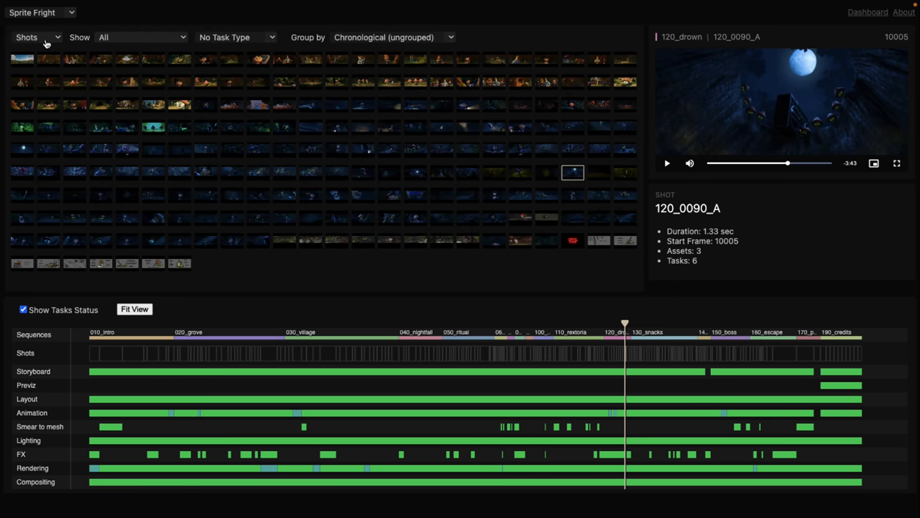
Step: Switch the grid to Assets, select Backpack (Phil) and jump through its shots 130_0070_A, 130_0110_A, 130_0260_A
{"action": "left_click", "coordinate": [36, 37]}
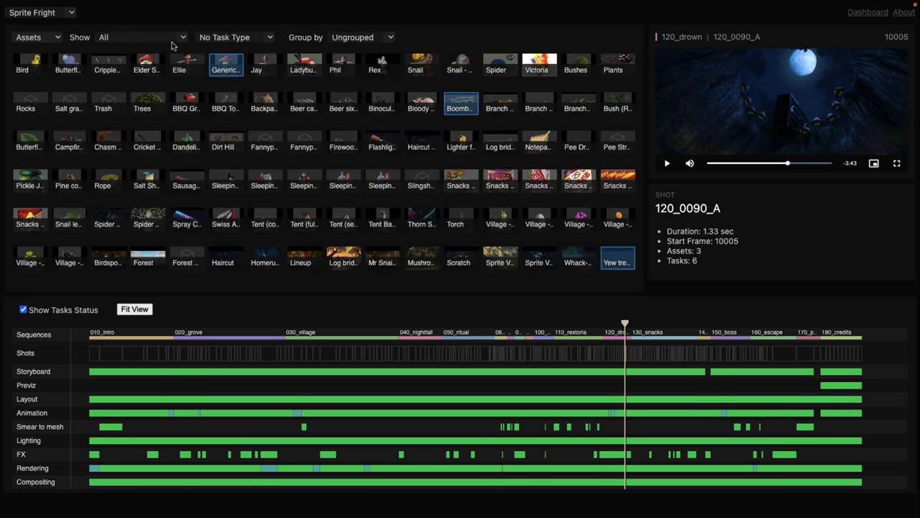
{"action": "mouse_move", "coordinate": [256, 219]}
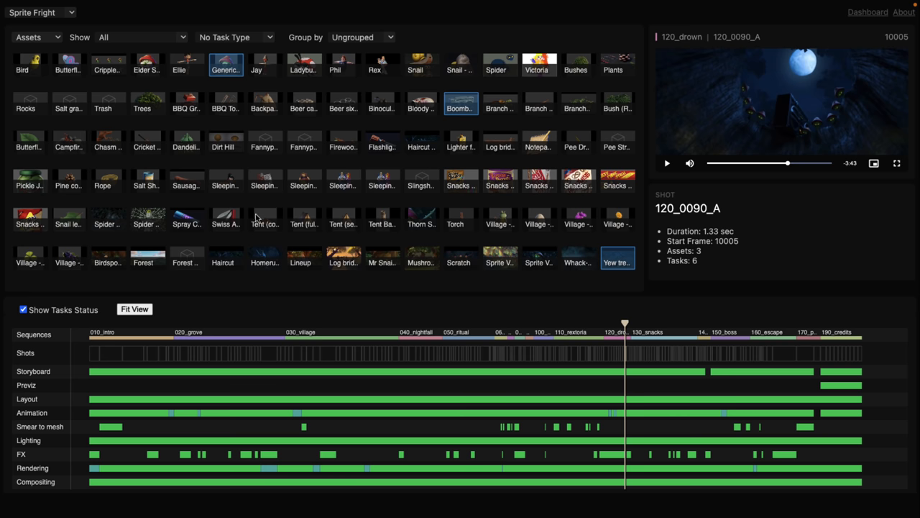
{"action": "mouse_move", "coordinate": [276, 106]}
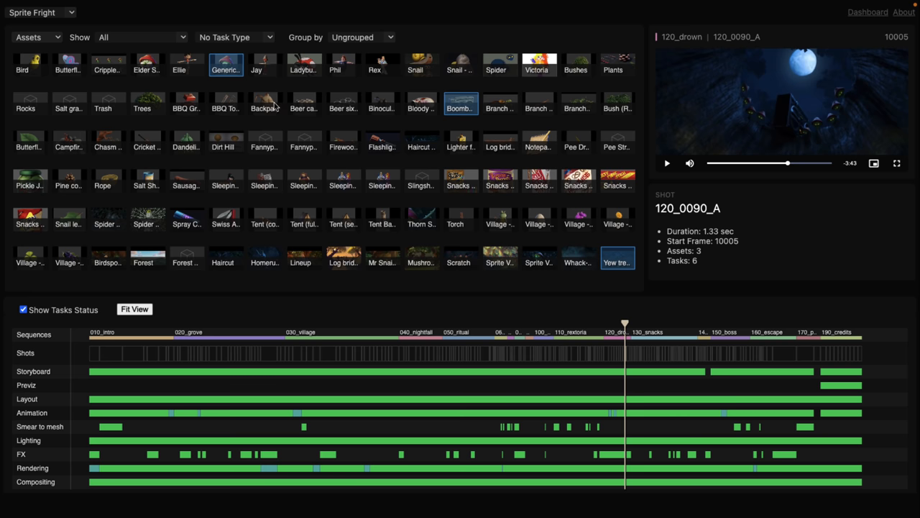
{"action": "left_click", "coordinate": [265, 103]}
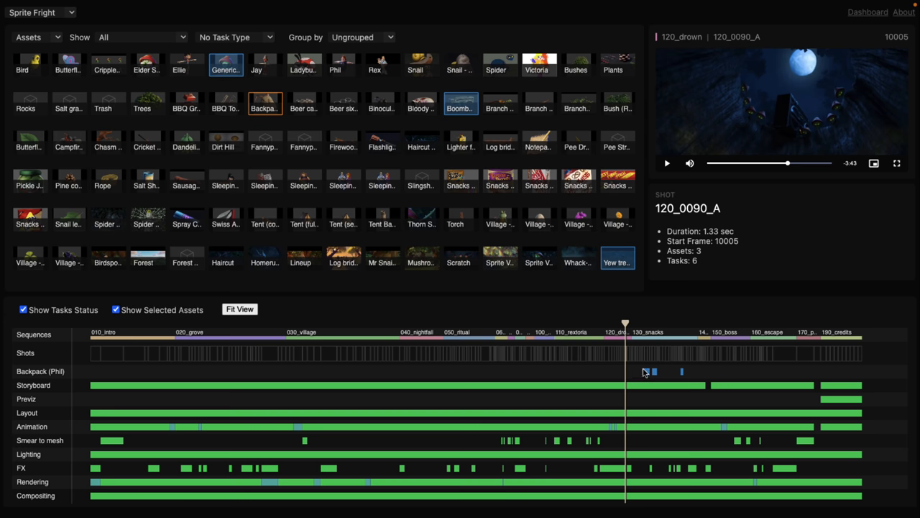
{"action": "left_click", "coordinate": [646, 352]}
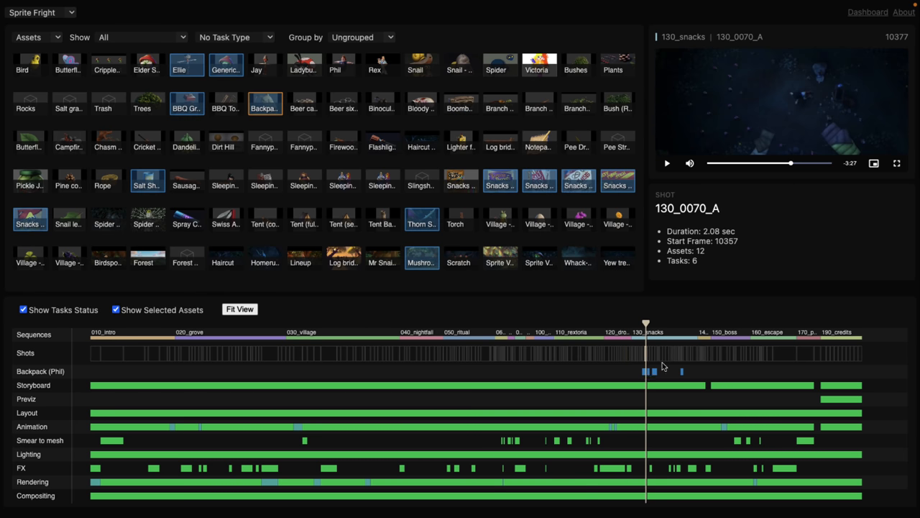
{"action": "mouse_move", "coordinate": [845, 99]}
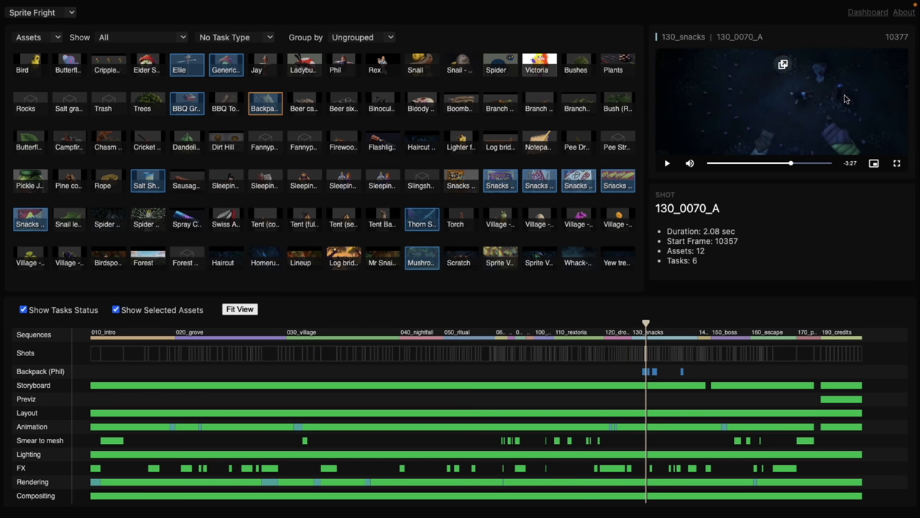
{"action": "left_click", "coordinate": [656, 371]}
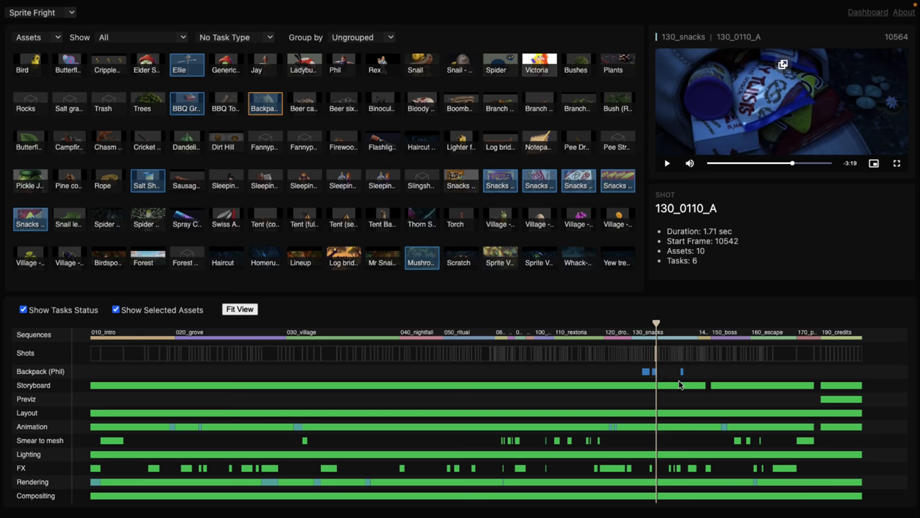
{"action": "left_click", "coordinate": [681, 322]}
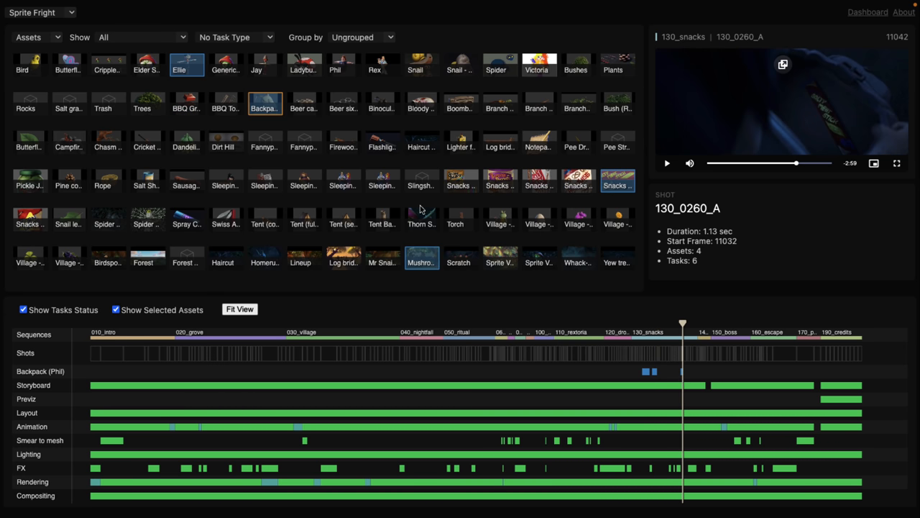
Step: Browse other assets, select Ellie to mark her shots on the timeline, then return the grid to Shots
{"action": "left_click", "coordinate": [305, 181]}
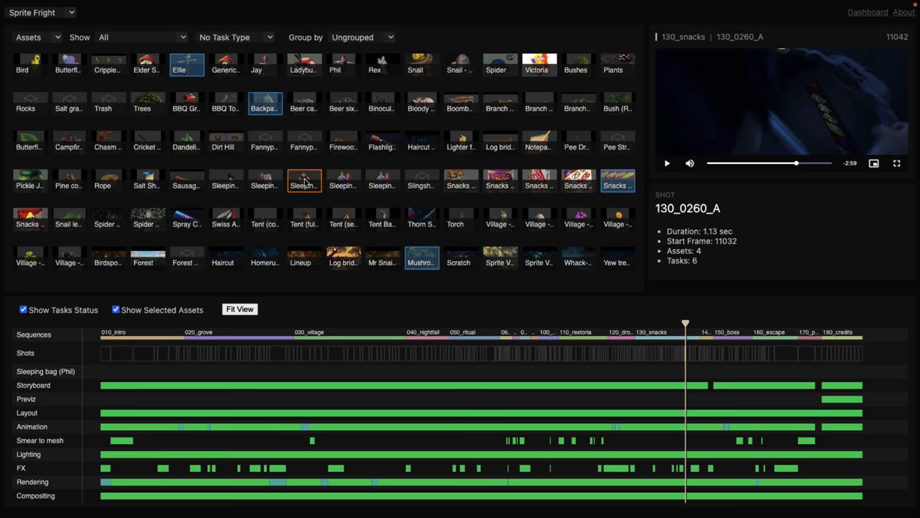
{"action": "left_click", "coordinate": [187, 141]}
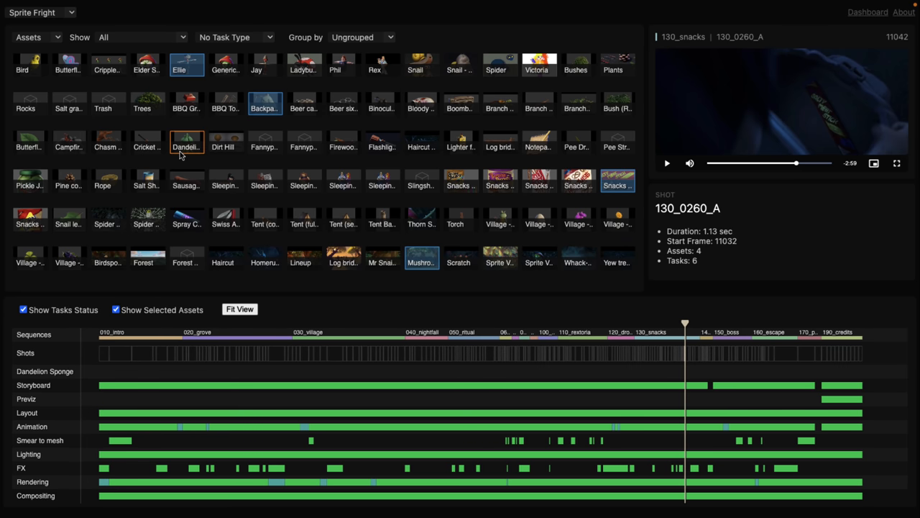
{"action": "left_click", "coordinate": [147, 104]}
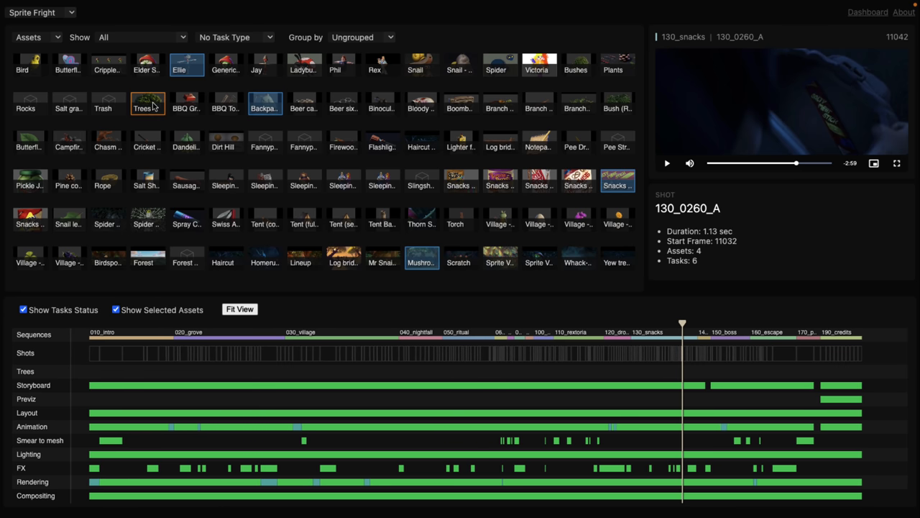
{"action": "left_click", "coordinate": [107, 104]}
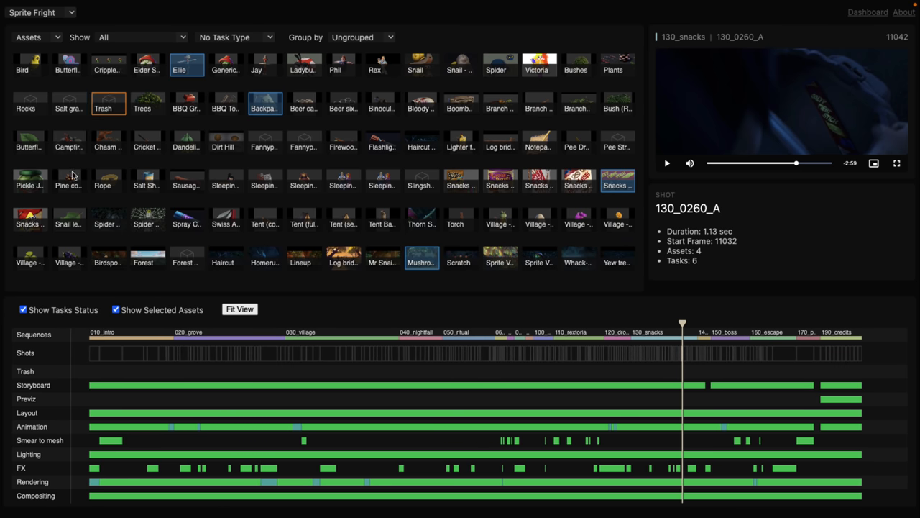
{"action": "left_click", "coordinate": [28, 181]}
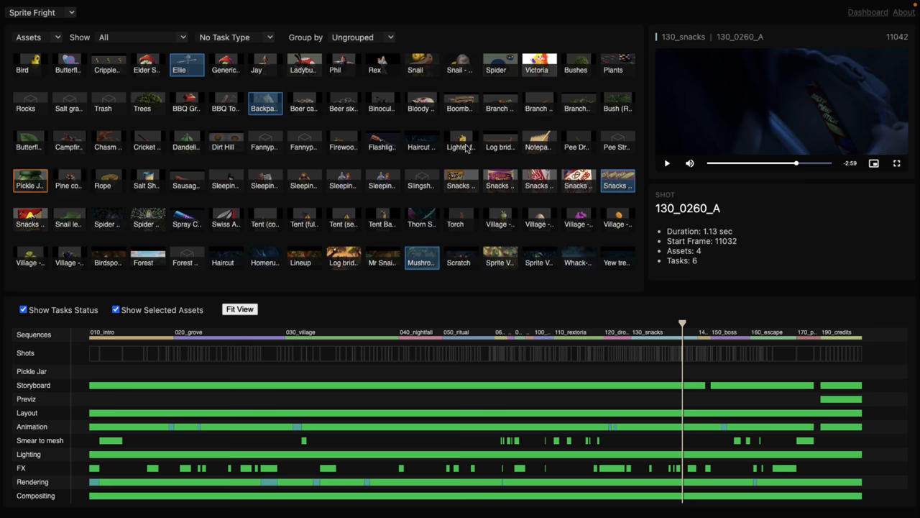
{"action": "left_click", "coordinate": [420, 142]}
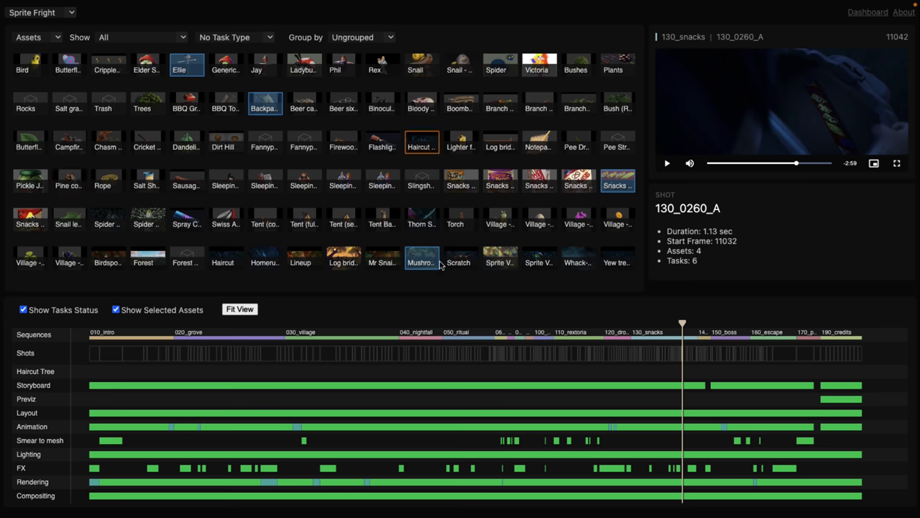
{"action": "left_click", "coordinate": [265, 103]}
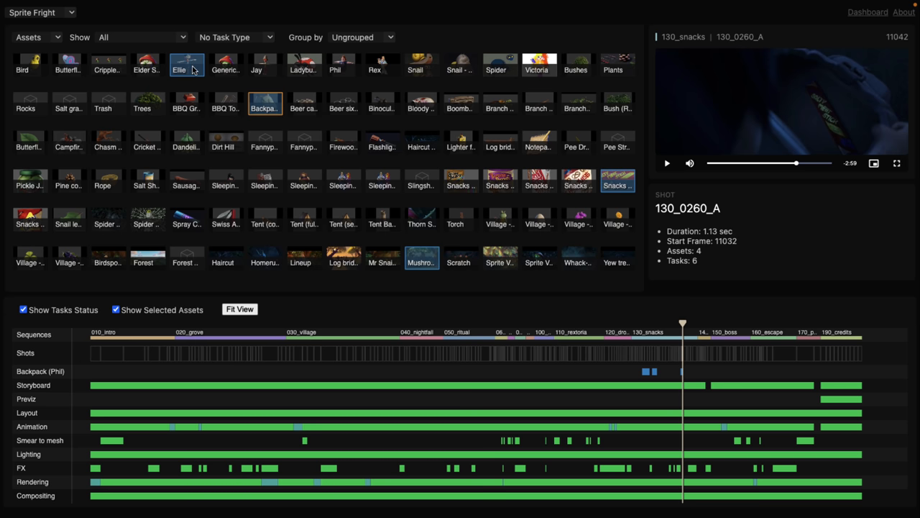
{"action": "left_click", "coordinate": [187, 63]}
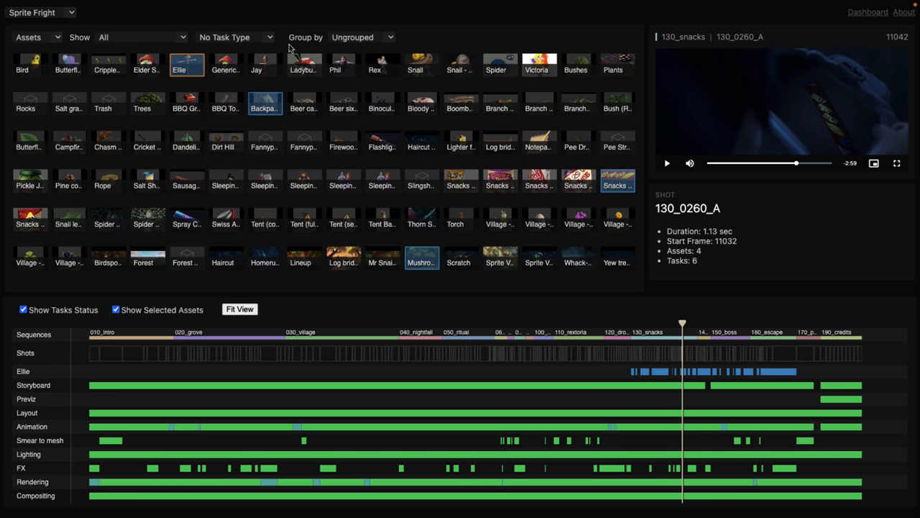
{"action": "mouse_move", "coordinate": [133, 95]}
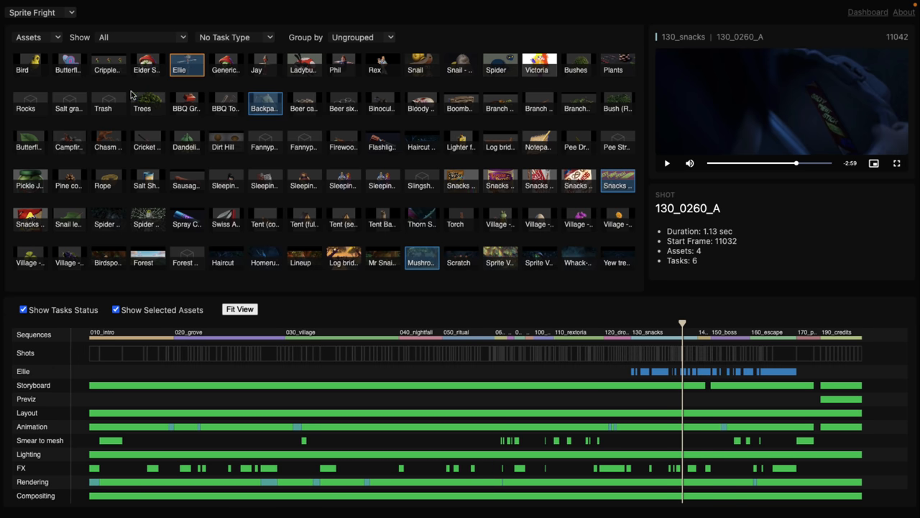
{"action": "left_click", "coordinate": [36, 12]}
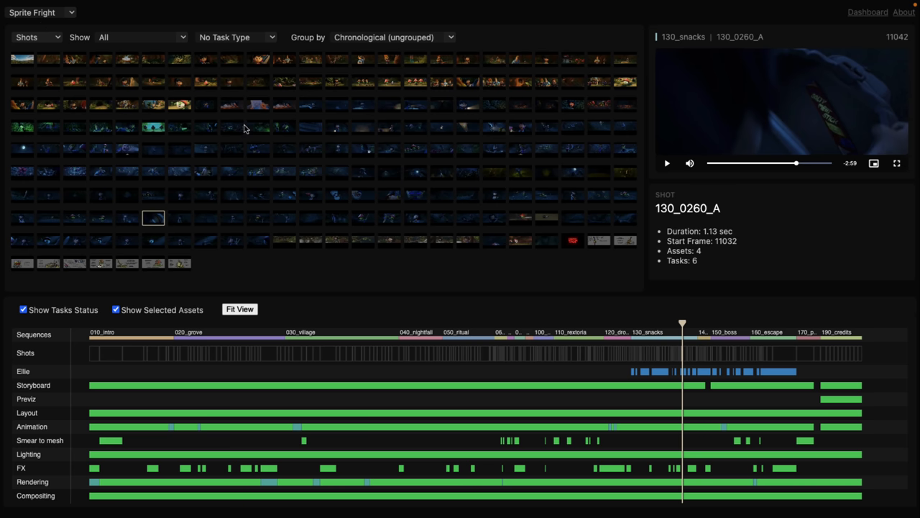
{"action": "mouse_move", "coordinate": [449, 38]}
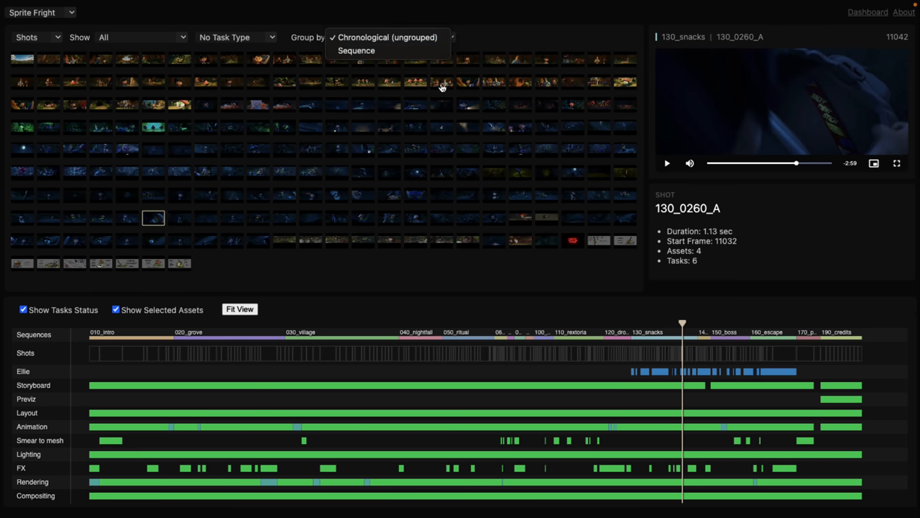
{"action": "mouse_move", "coordinate": [379, 14]}
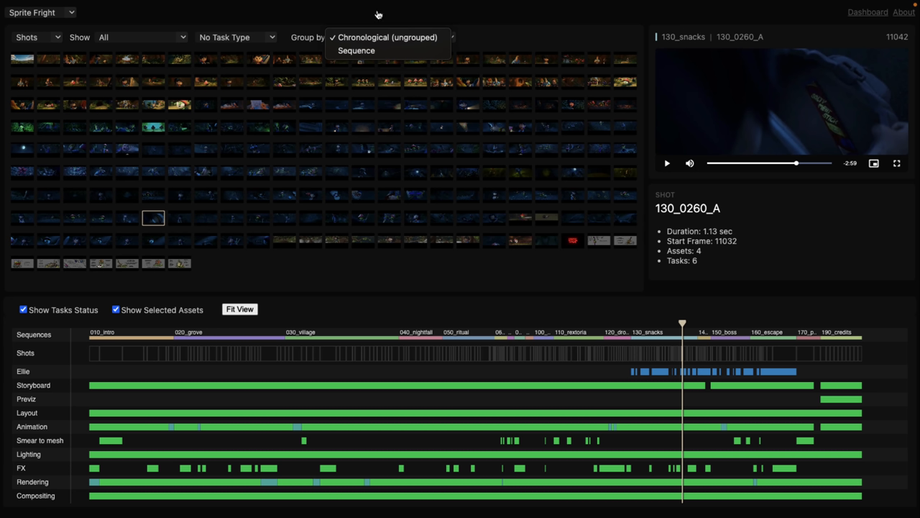
{"action": "mouse_move", "coordinate": [328, 82]}
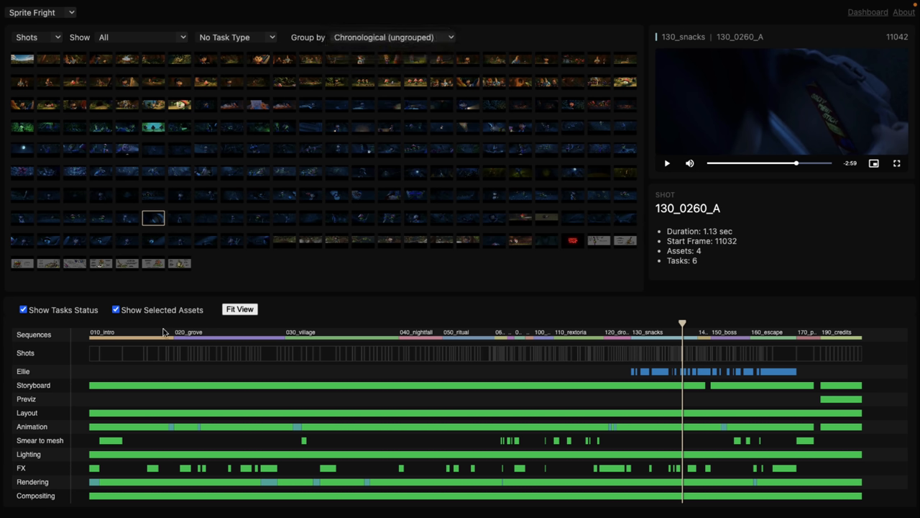
{"action": "mouse_move", "coordinate": [325, 299]}
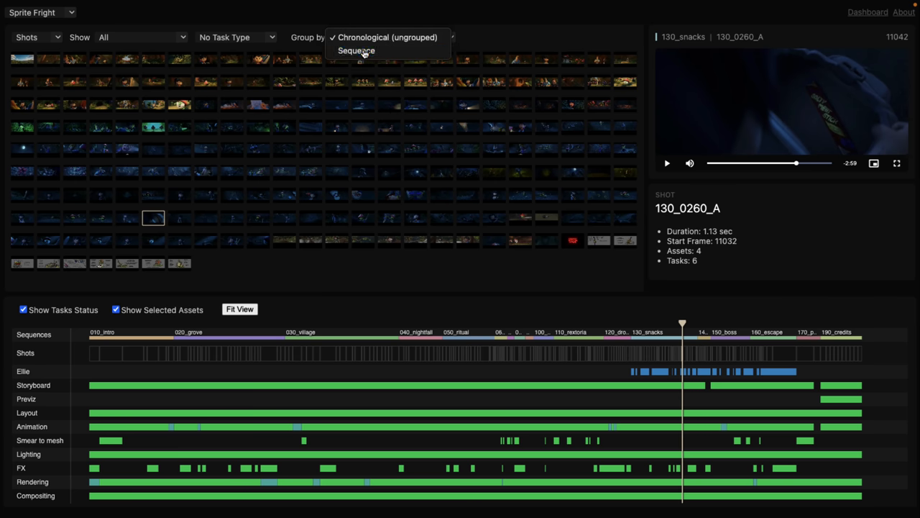
{"action": "left_click", "coordinate": [357, 51]}
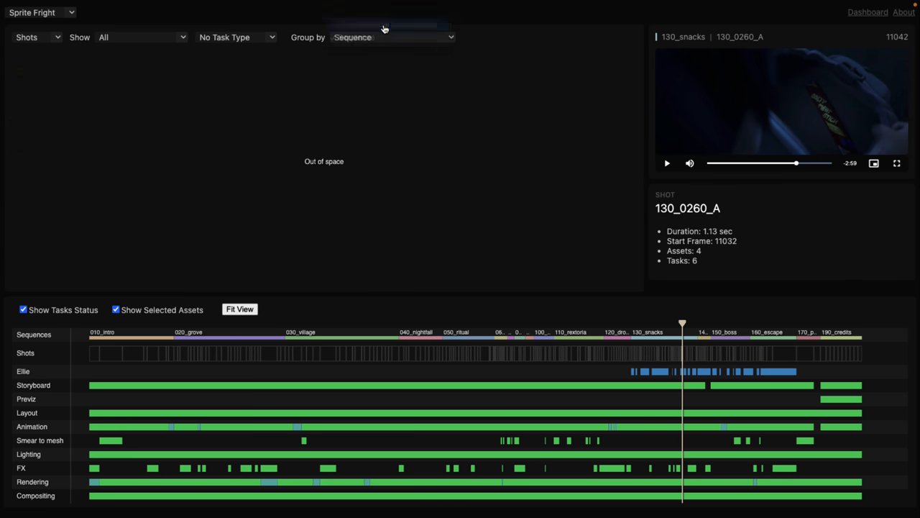
{"action": "left_click", "coordinate": [391, 37]}
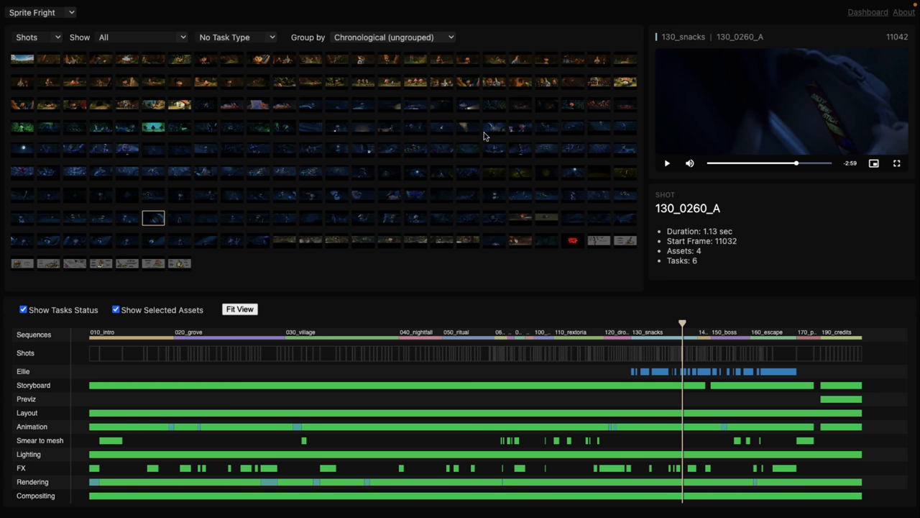
{"action": "mouse_move", "coordinate": [247, 269]}
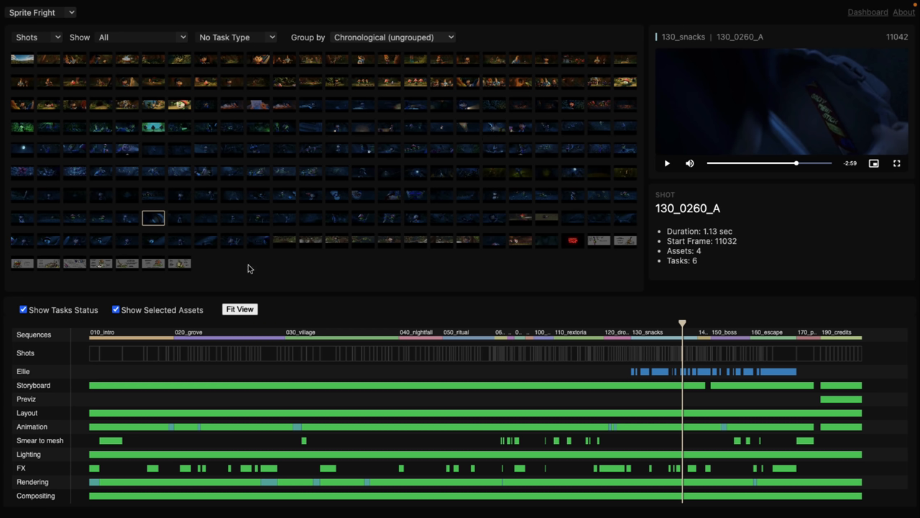
{"action": "mouse_move", "coordinate": [243, 95]}
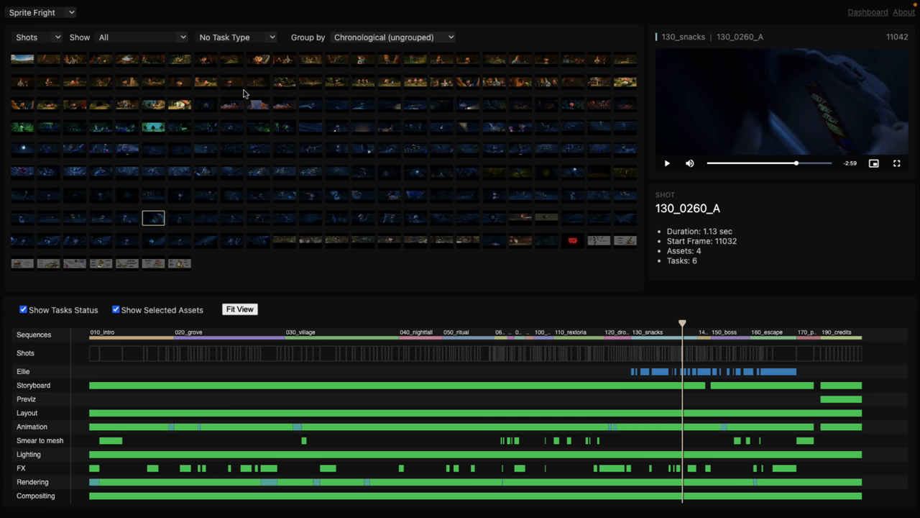
{"action": "mouse_move", "coordinate": [459, 337]}
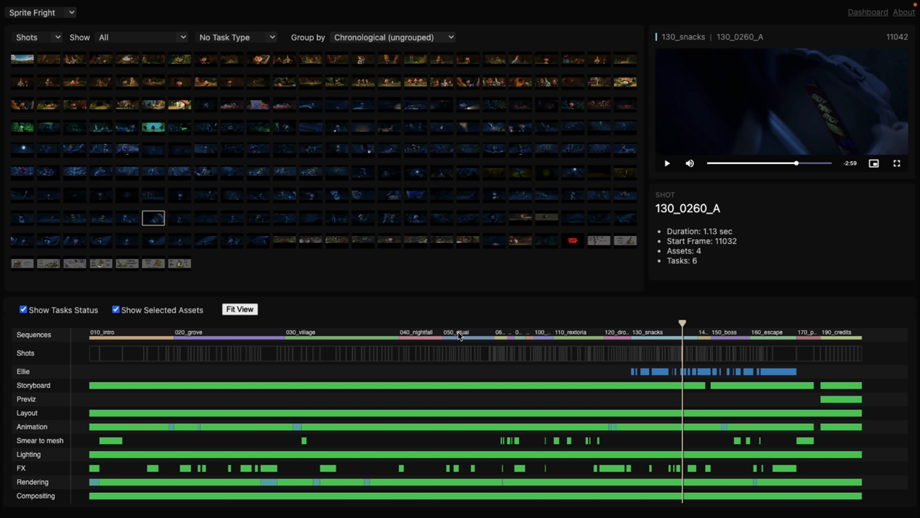
{"action": "mouse_move", "coordinate": [445, 325]}
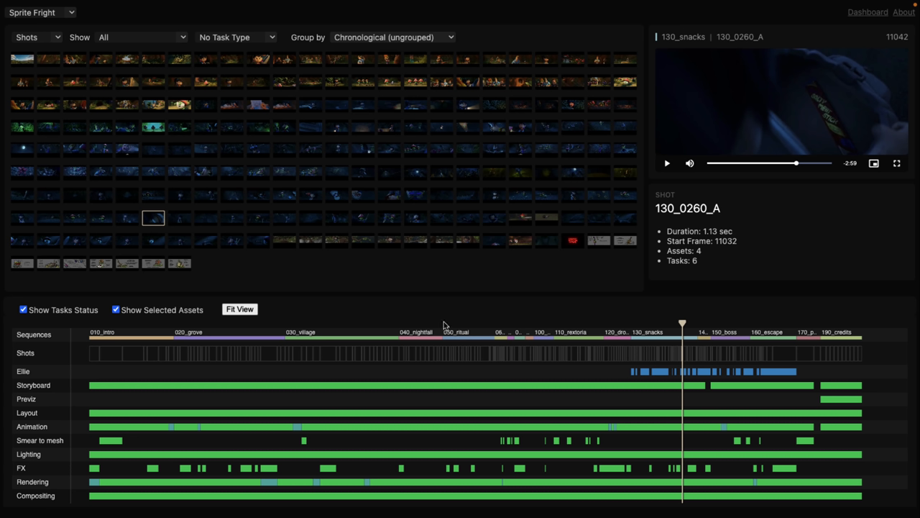
Step: Keep Sprite Fright as the project and preview grove shot 020_0240_A, then nightfall shot 040_0080_A
{"action": "left_click", "coordinate": [40, 13]}
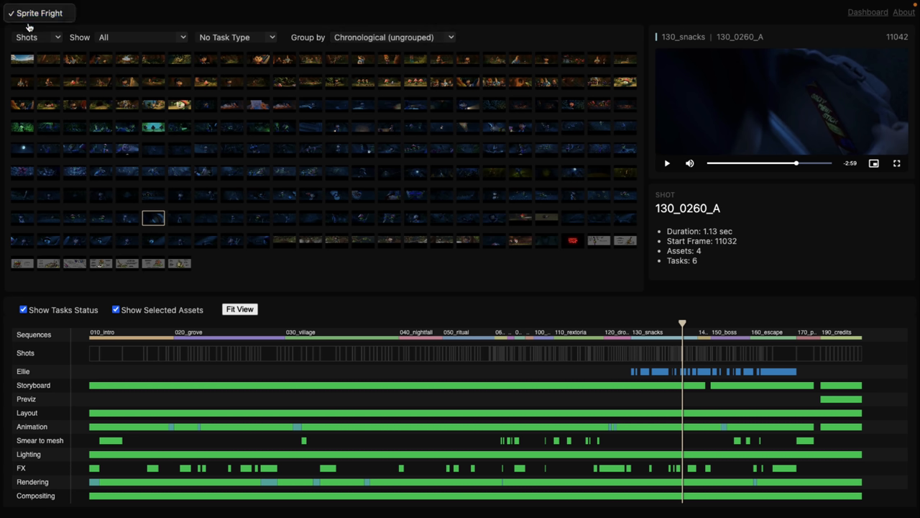
{"action": "left_click", "coordinate": [36, 12]}
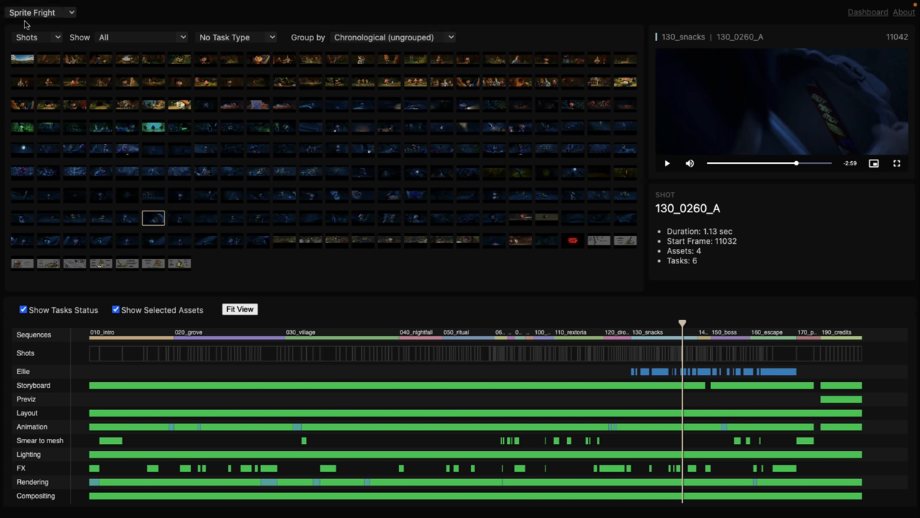
{"action": "mouse_move", "coordinate": [383, 354]}
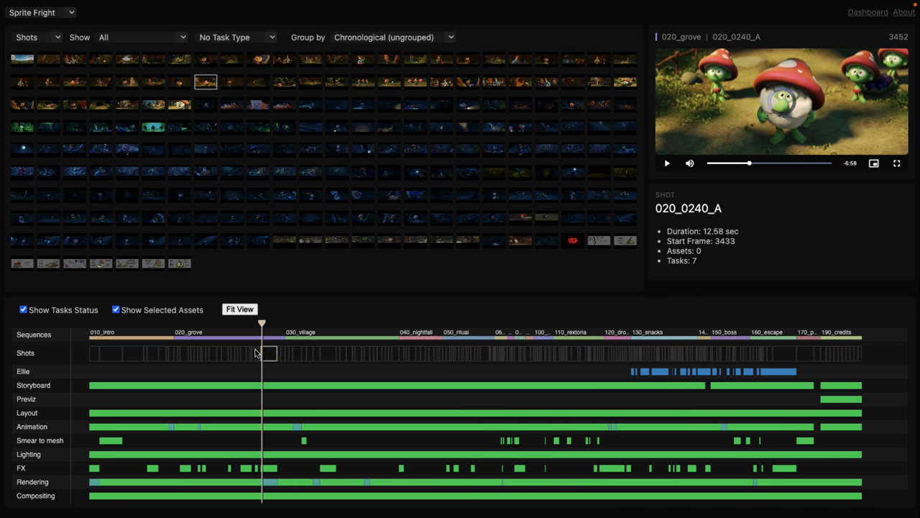
{"action": "left_click", "coordinate": [328, 353]}
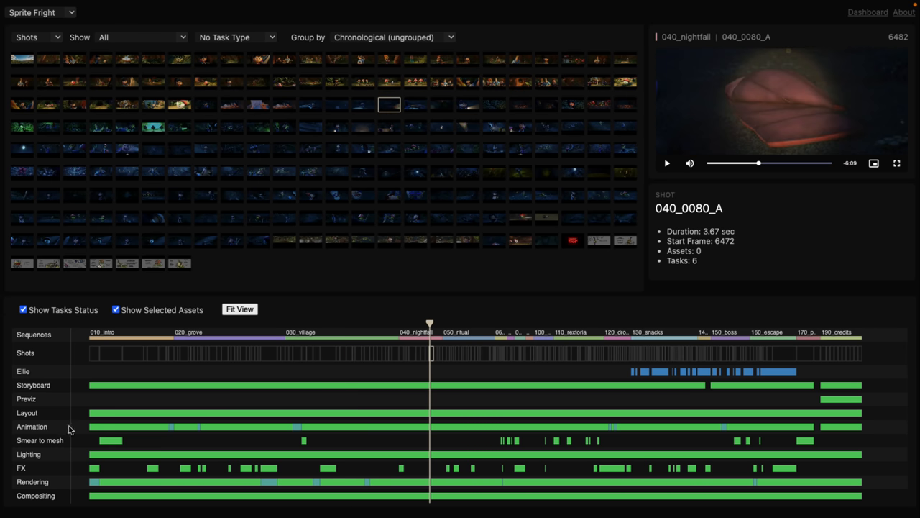
{"action": "left_click", "coordinate": [230, 38]}
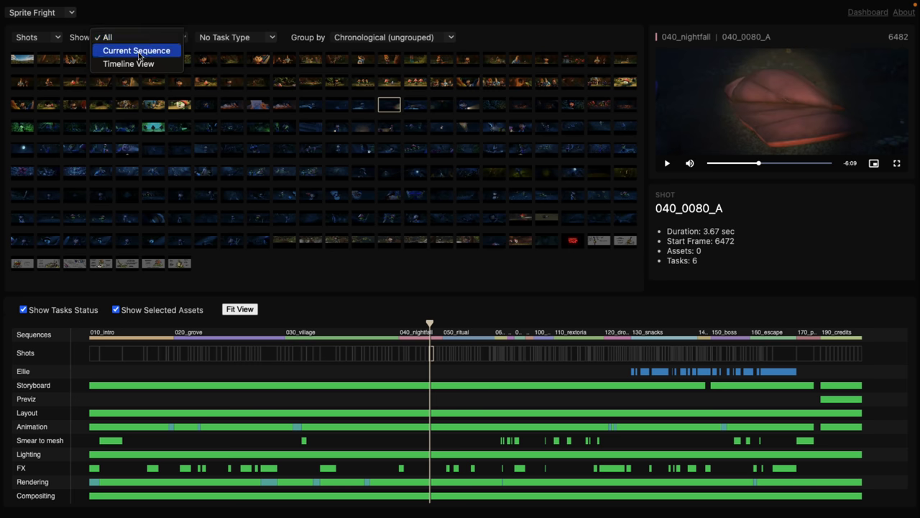
Step: Show only the current 030_village sequence with Lighting, then FX task status on the shots
{"action": "left_click", "coordinate": [135, 50]}
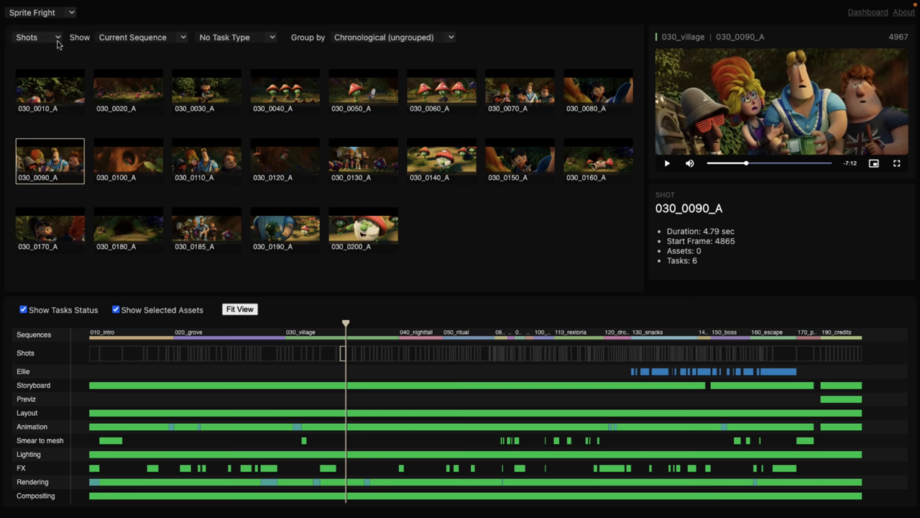
{"action": "left_click", "coordinate": [235, 37]}
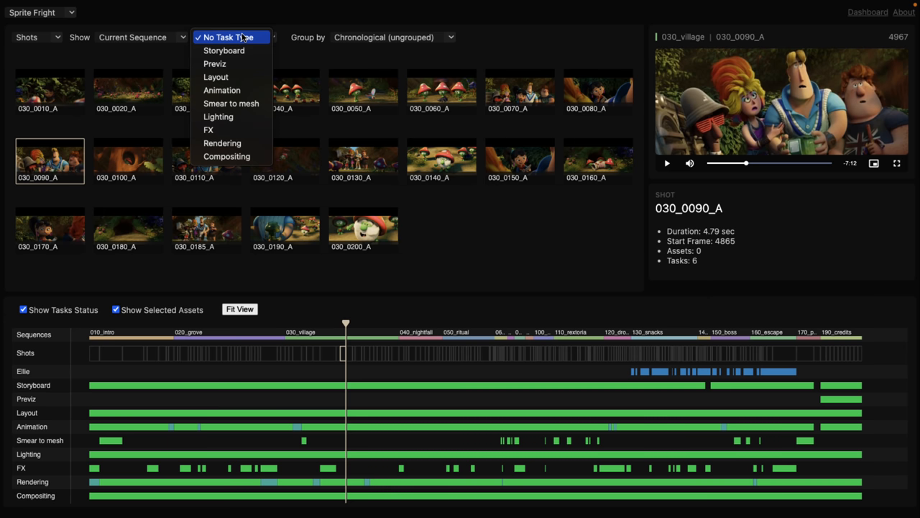
{"action": "left_click", "coordinate": [218, 117]}
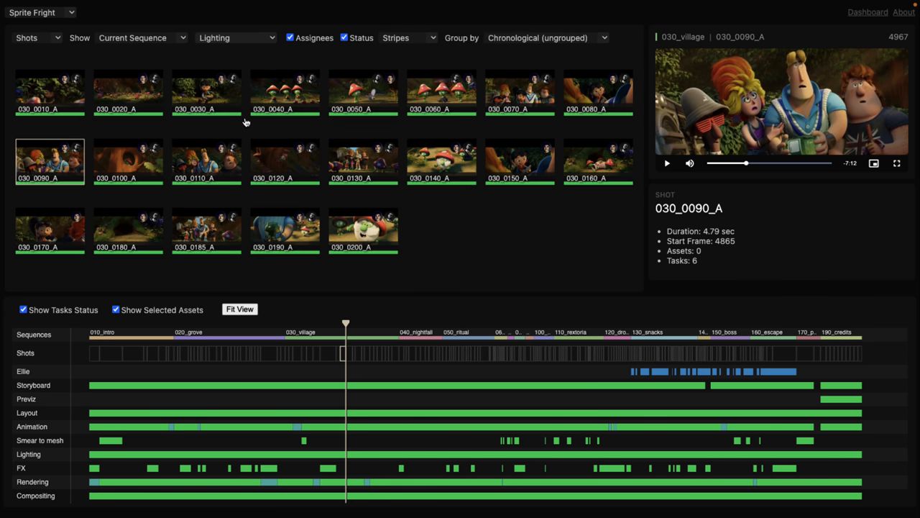
{"action": "mouse_move", "coordinate": [307, 129]}
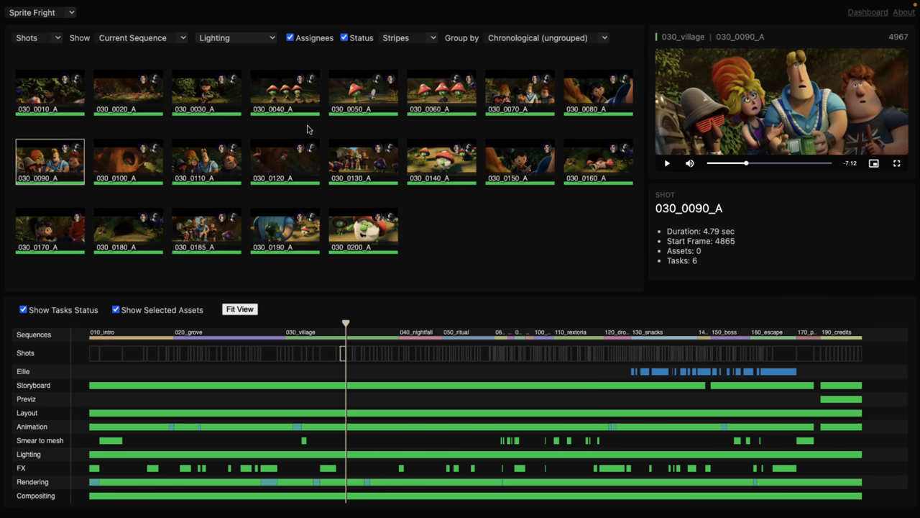
{"action": "left_click", "coordinate": [235, 38]}
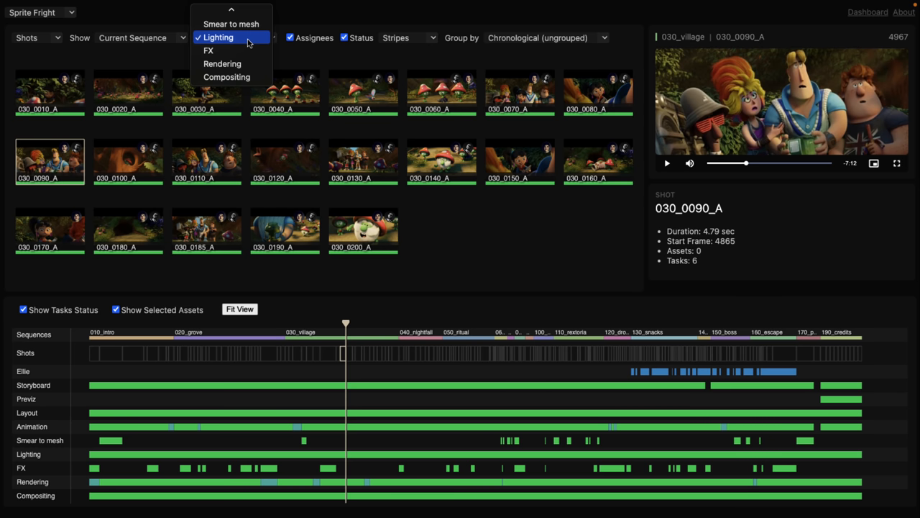
{"action": "left_click", "coordinate": [208, 50]}
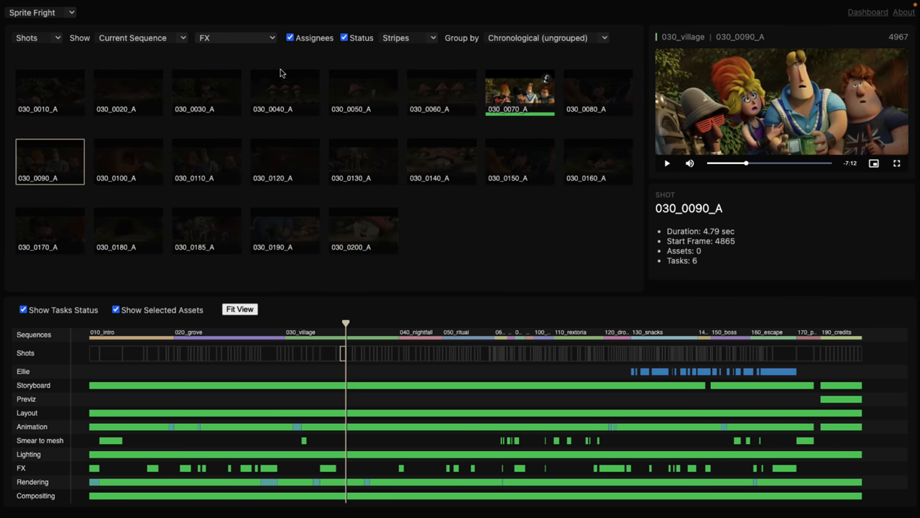
{"action": "mouse_move", "coordinate": [572, 115]}
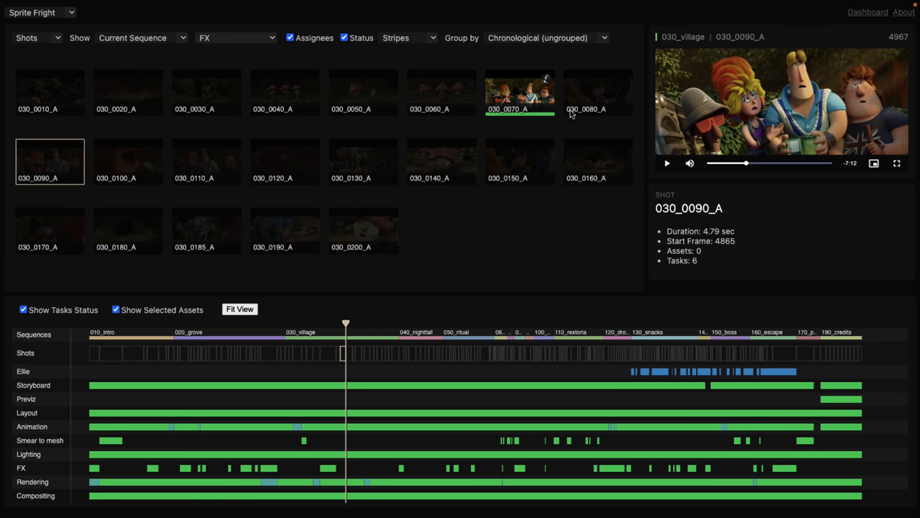
{"action": "mouse_move", "coordinate": [547, 86]}
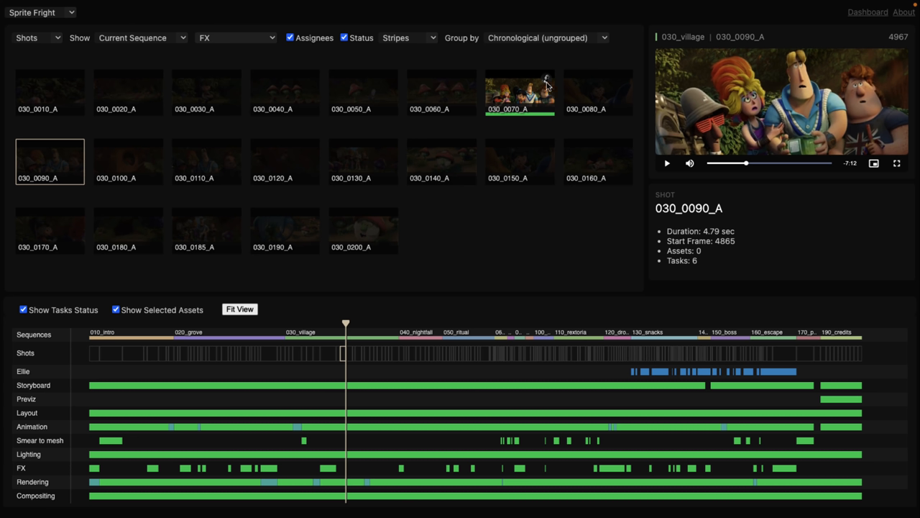
{"action": "mouse_move", "coordinate": [446, 176]}
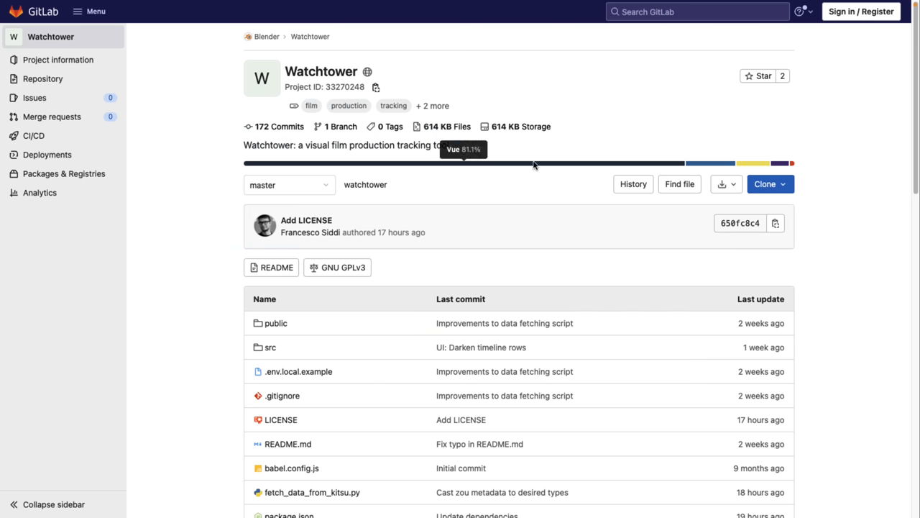
{"action": "mouse_move", "coordinate": [43, 11]}
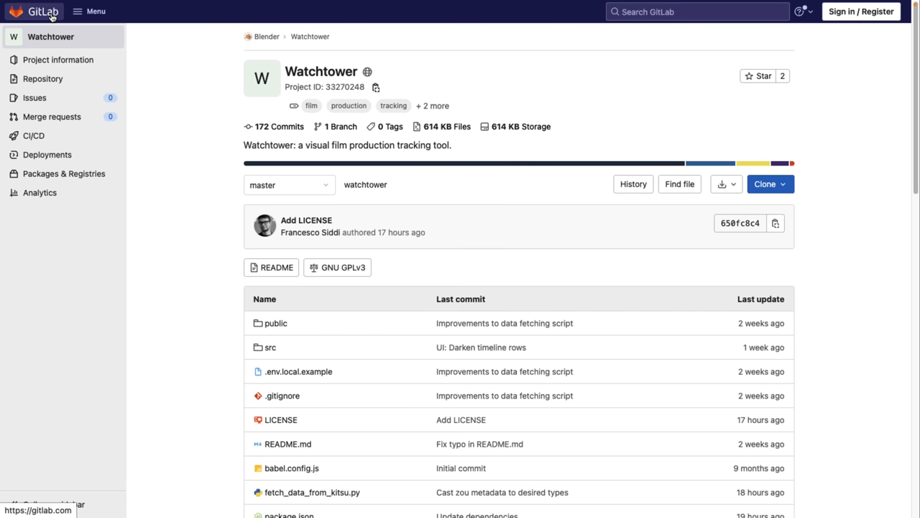
{"action": "mouse_move", "coordinate": [691, 136]}
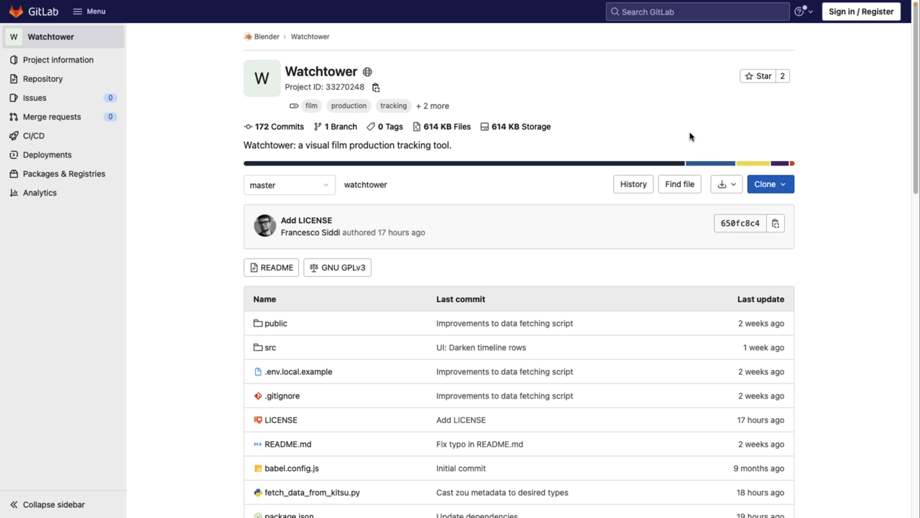
{"action": "mouse_move", "coordinate": [607, 118]}
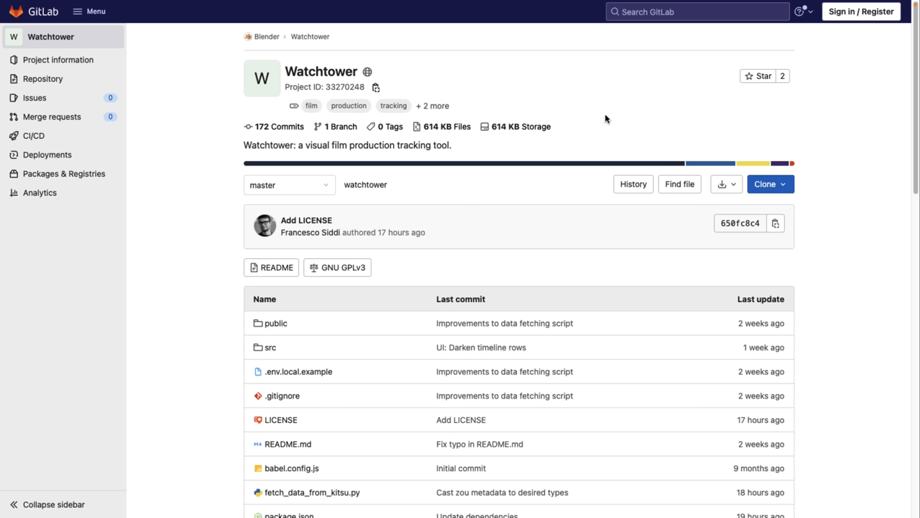
{"action": "mouse_move", "coordinate": [670, 115]}
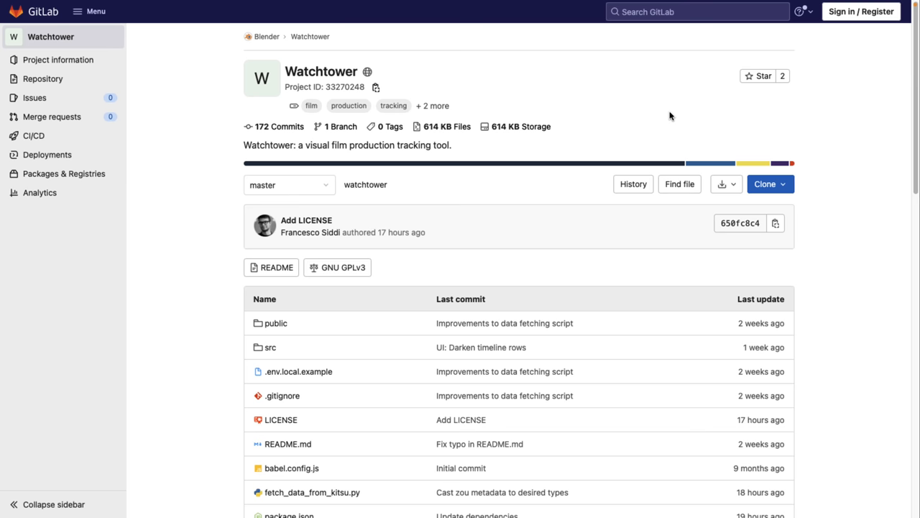
{"action": "mouse_move", "coordinate": [555, 287]}
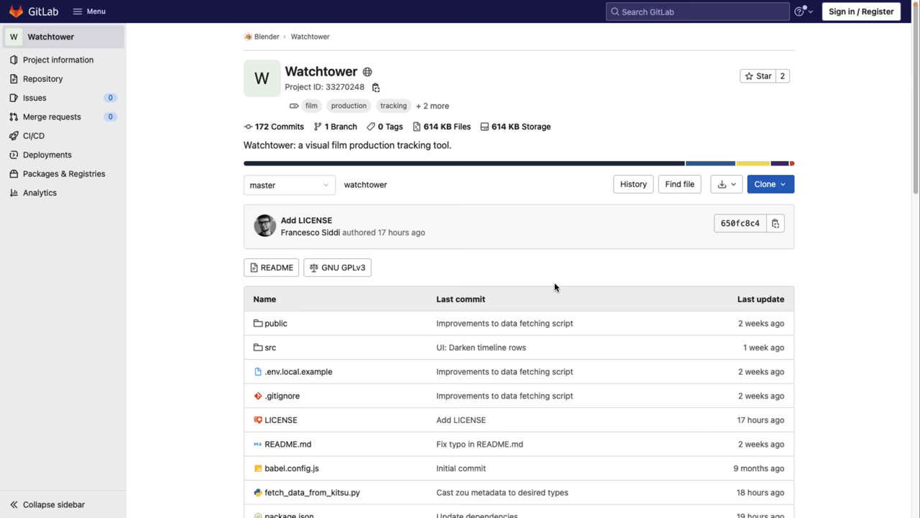
Step: Scroll the Watchtower GitLab repository down to its README and back to the file list
{"action": "scroll", "scroll_direction": "down", "scroll_amount": 3}
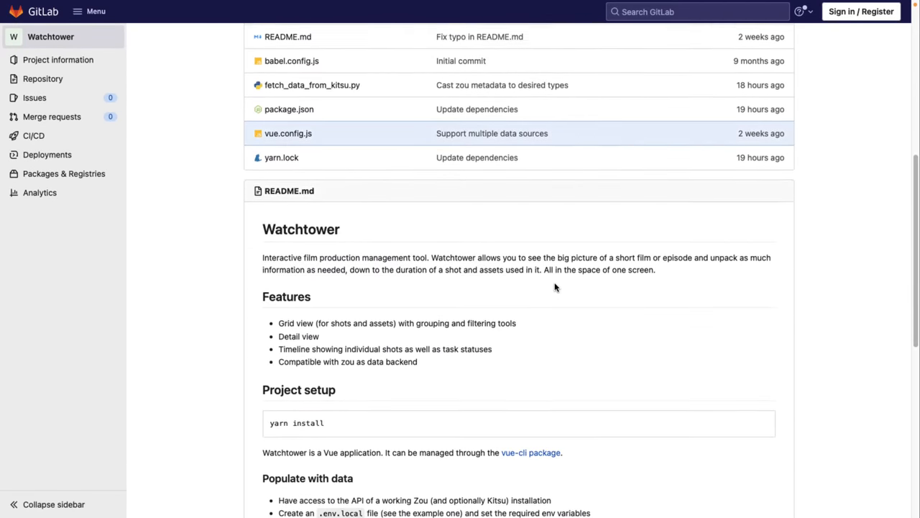
{"action": "scroll", "scroll_direction": "up", "scroll_amount": 3}
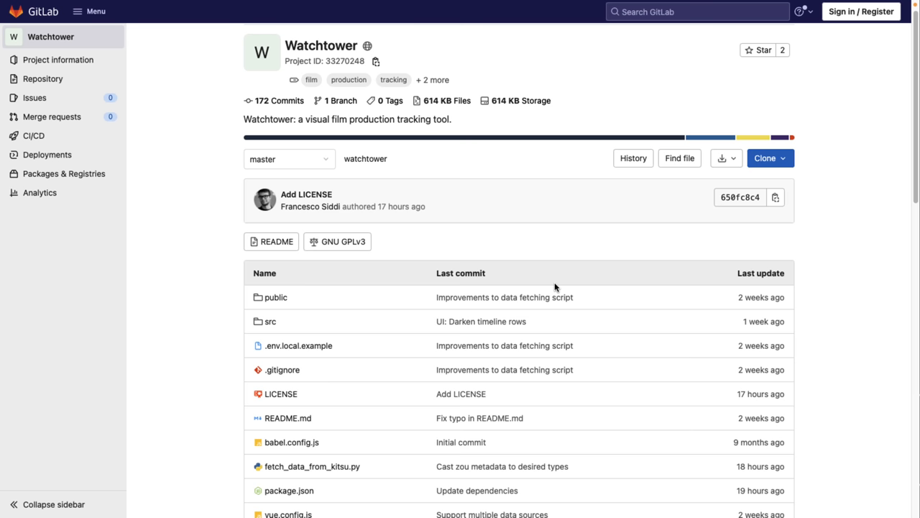
{"action": "mouse_move", "coordinate": [494, 322]}
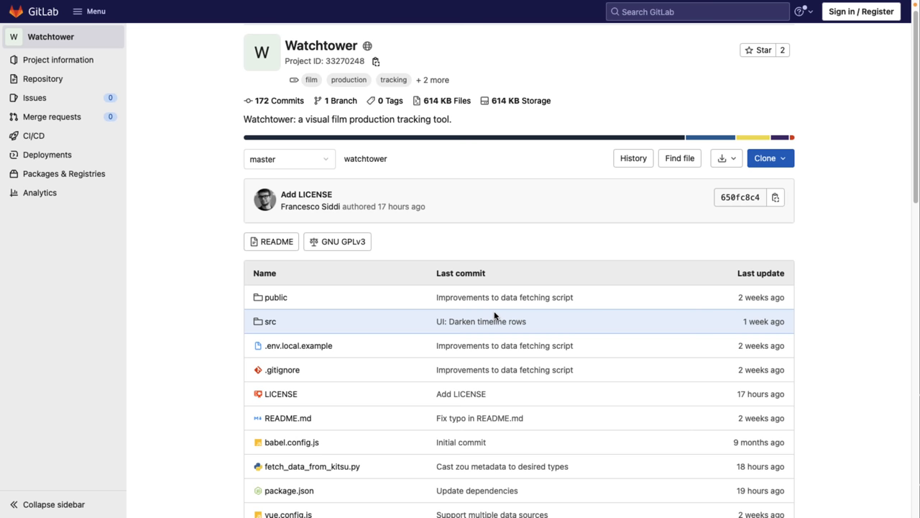
{"action": "mouse_move", "coordinate": [627, 288]}
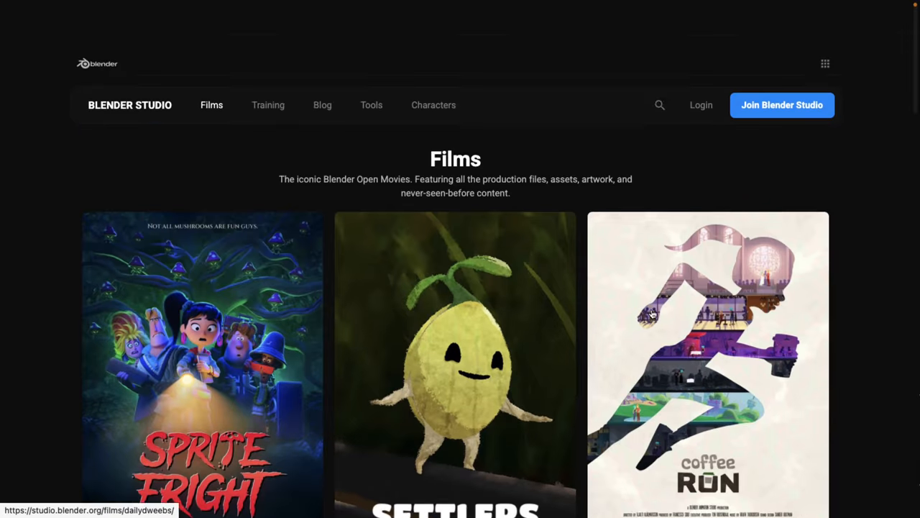
Step: Return from the Films page to the Sprite Fright village shot grid showing Rendering status
{"action": "scroll", "scroll_direction": "up", "scroll_amount": 3}
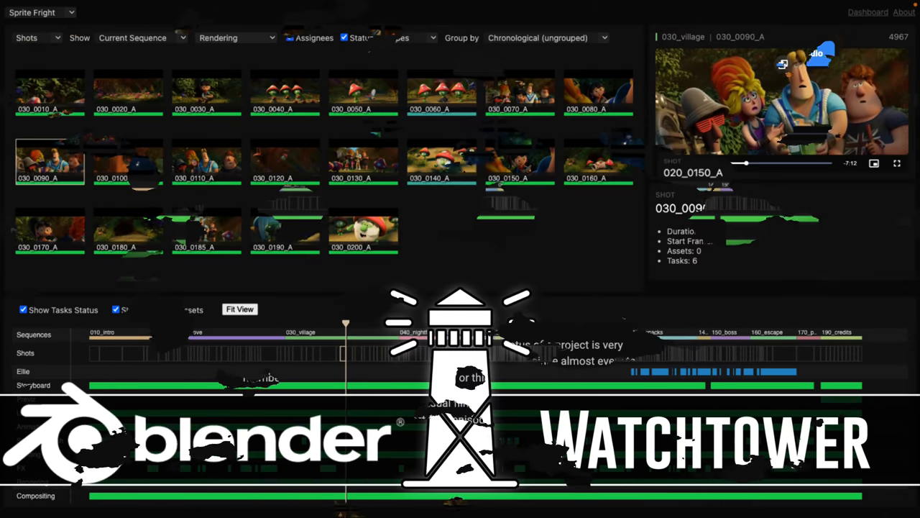
{"action": "left_click", "coordinate": [49, 161]}
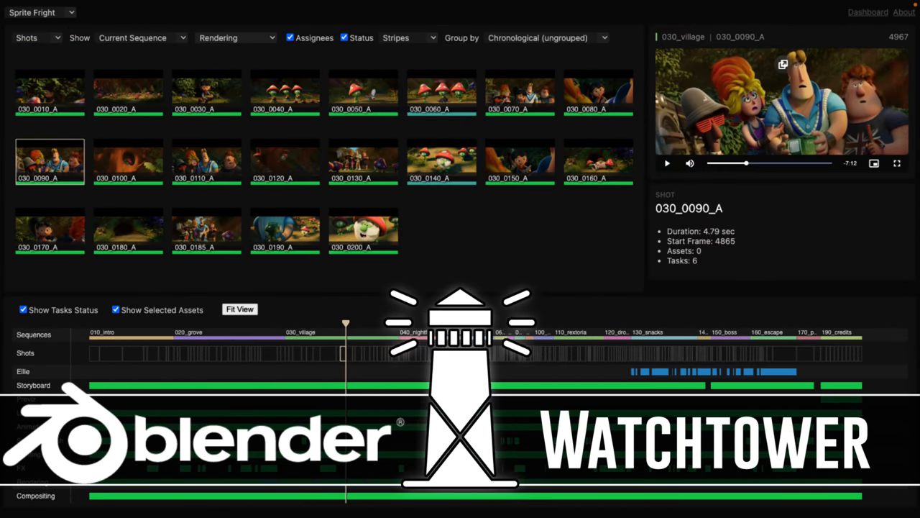